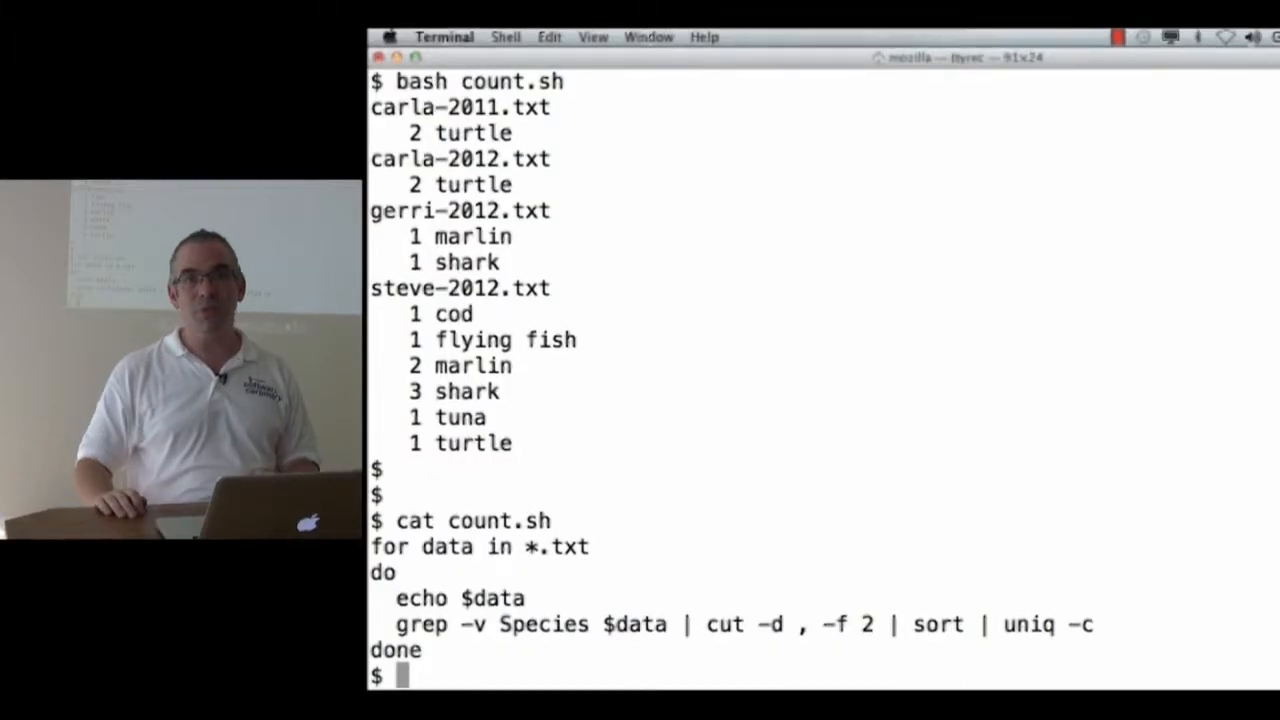
- Write a # comment: 'Display the name of each data file and the number of distinct occurrences of each species in that file.'
type("nano")
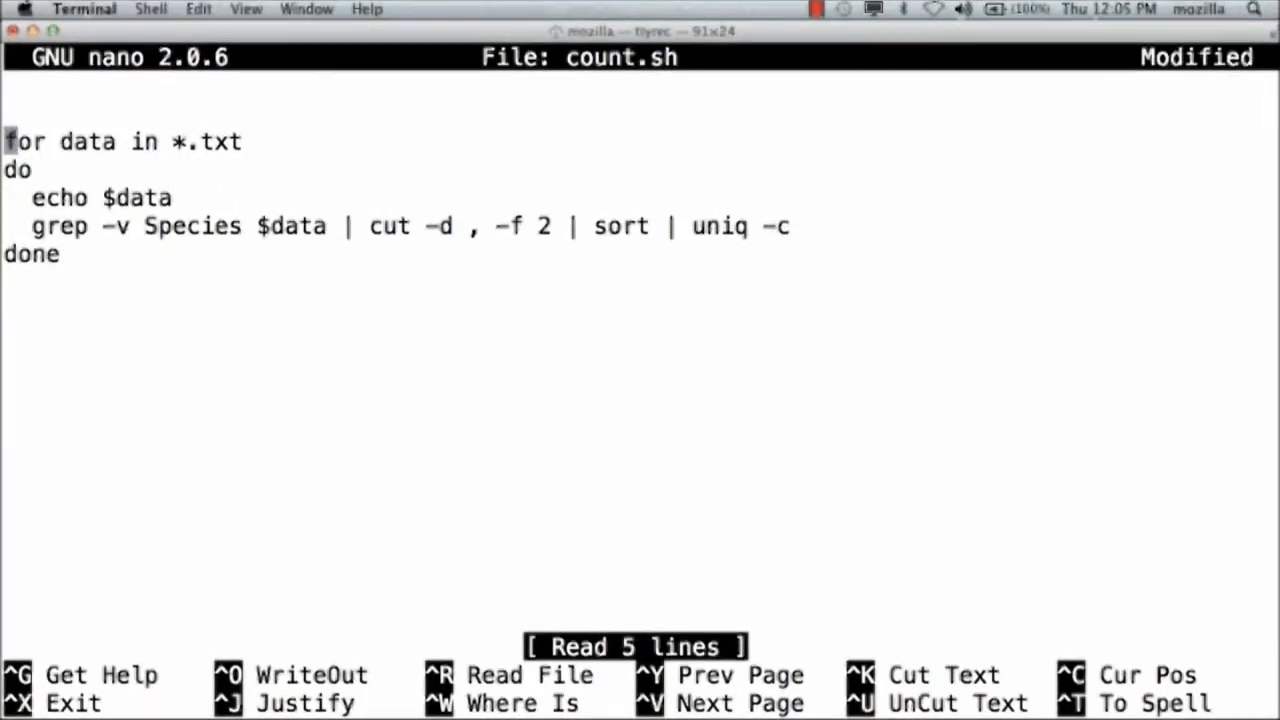
type("#")
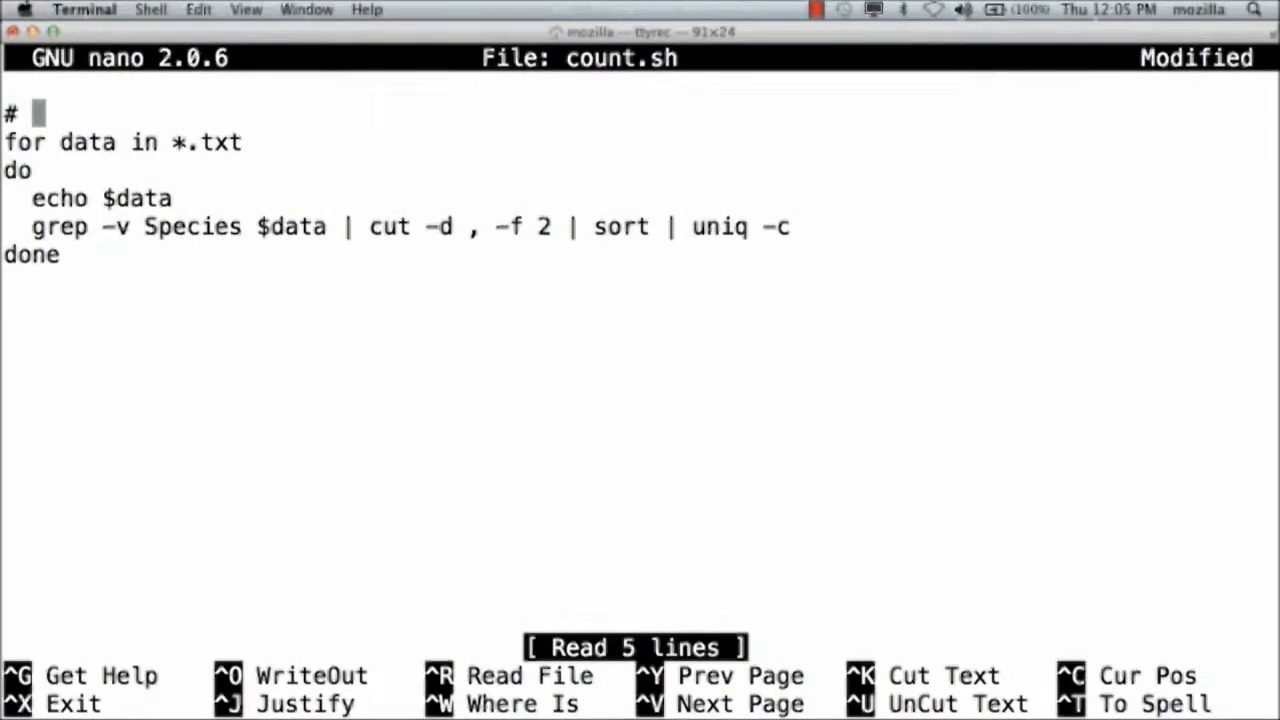
type("Display the name of e")
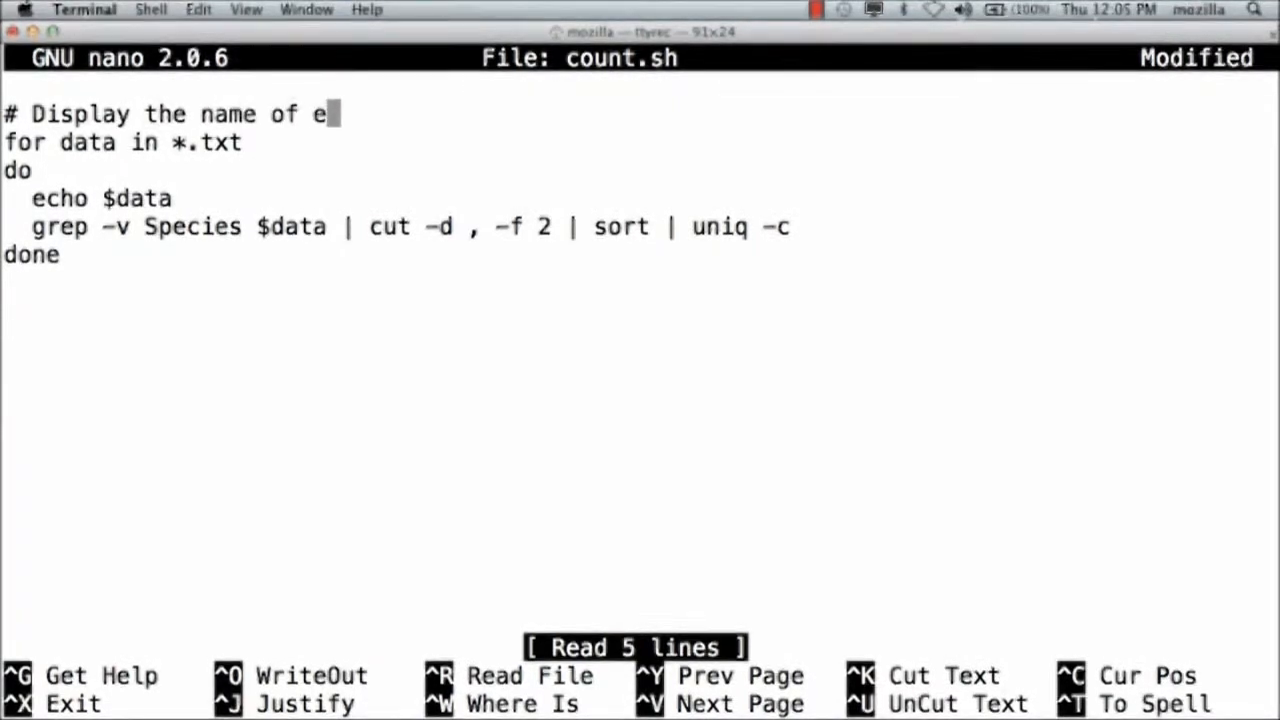
type("ach data file and the count of")
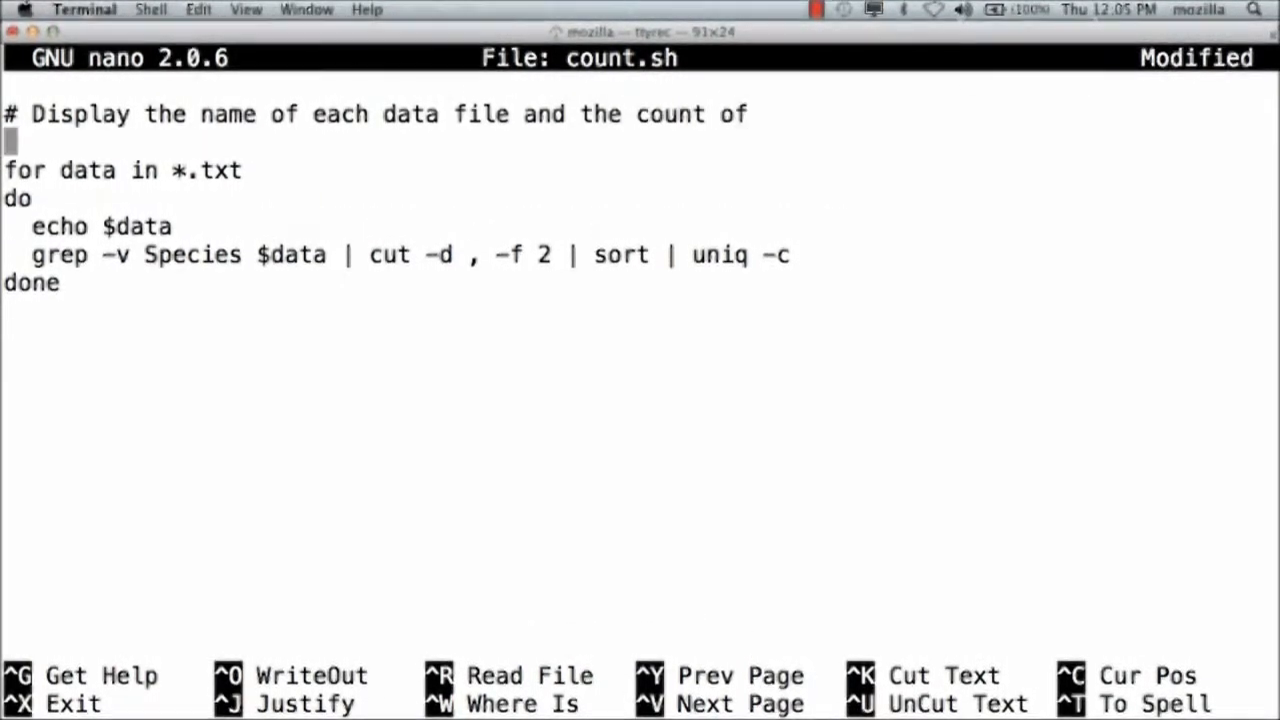
type("# the number of")
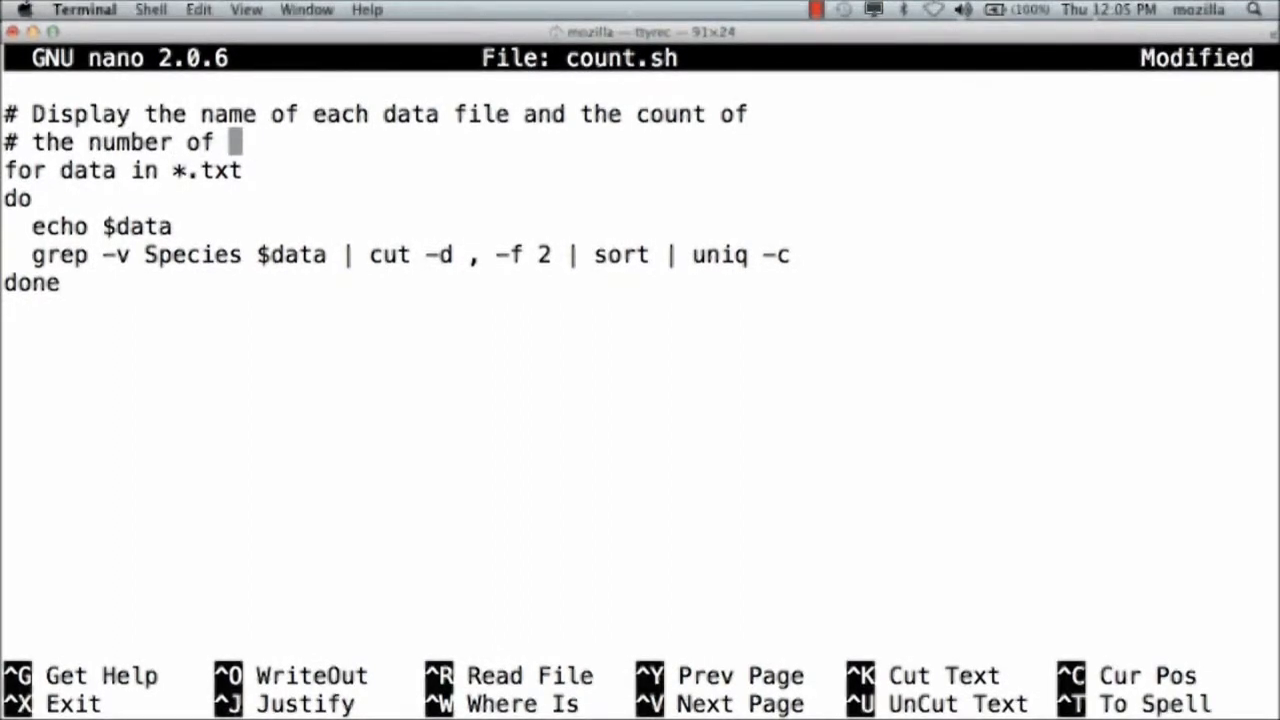
type("distinct occurrences of")
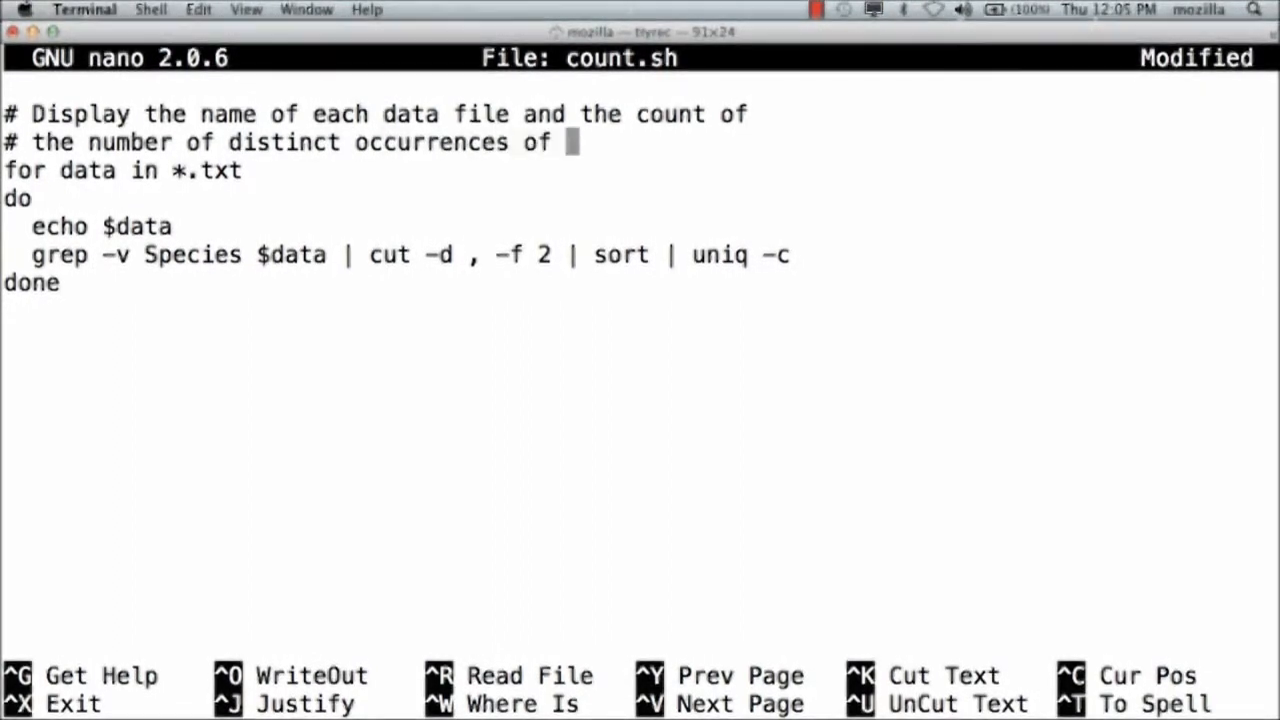
type("each species in")
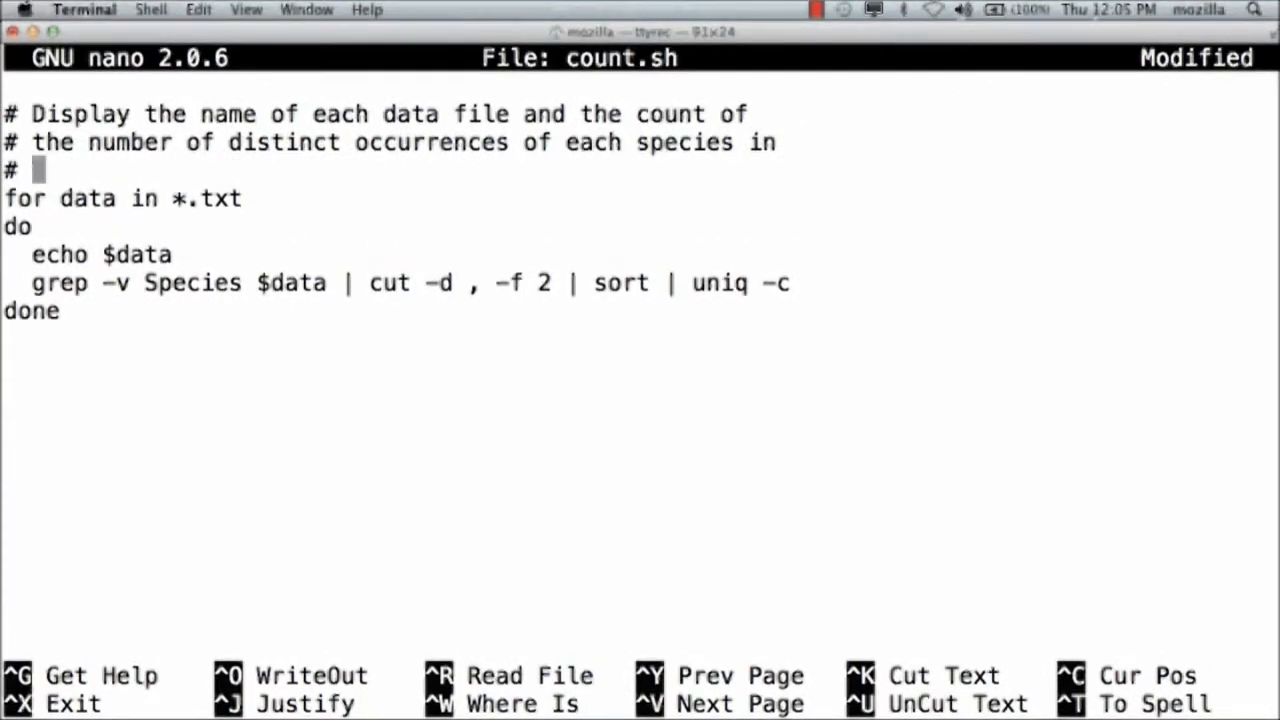
type("that file.")
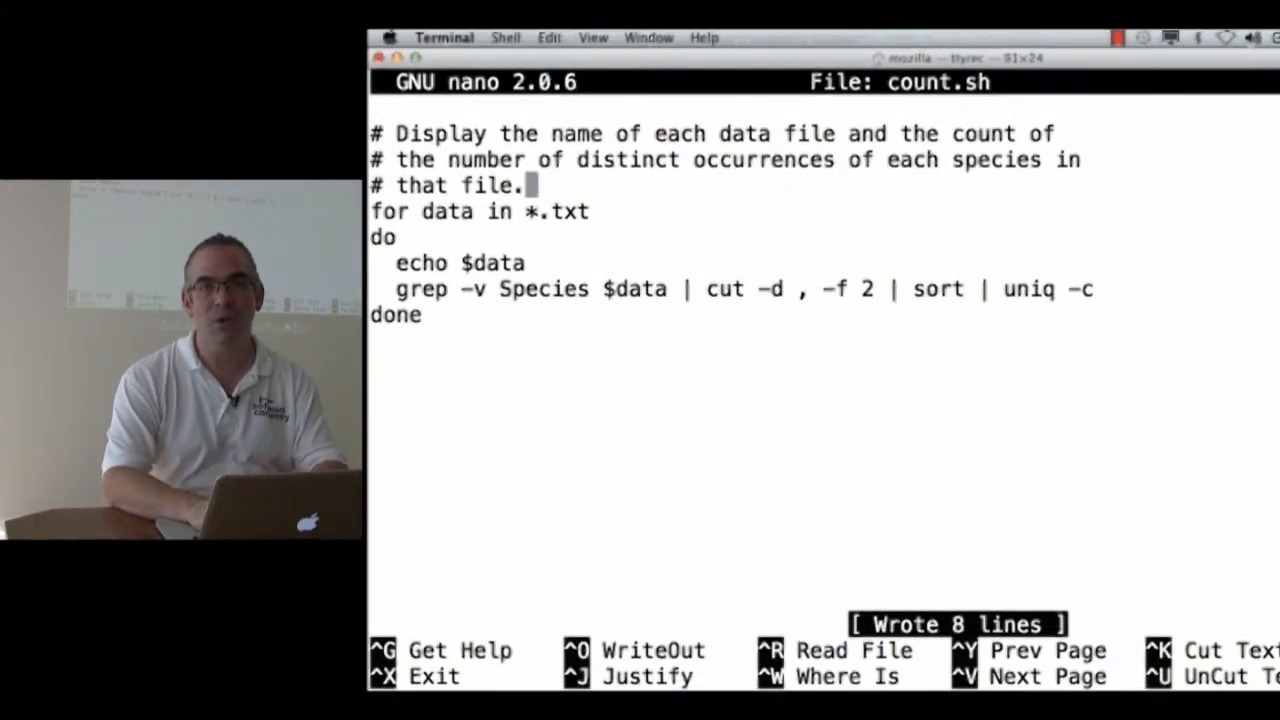
- Exit nano and run bash count.sh piped through grep -v txt to hide file name lines
key("ctrl+x")
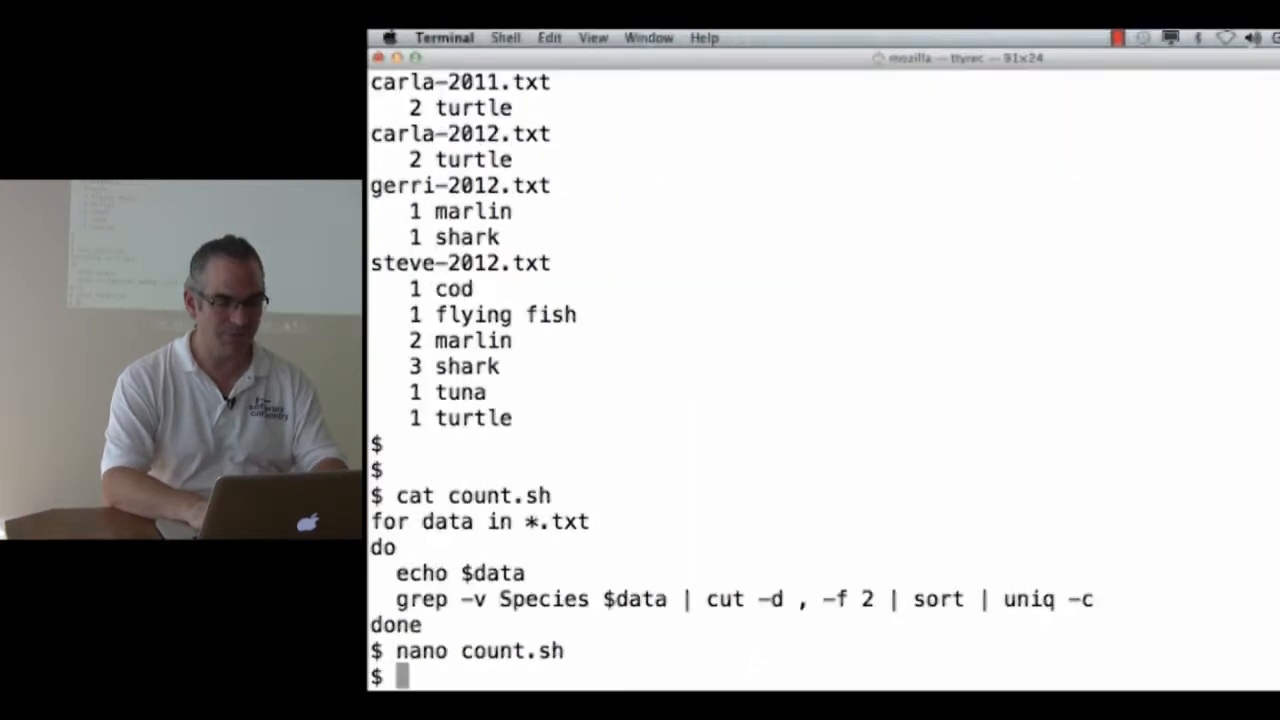
type("bash count.sh")
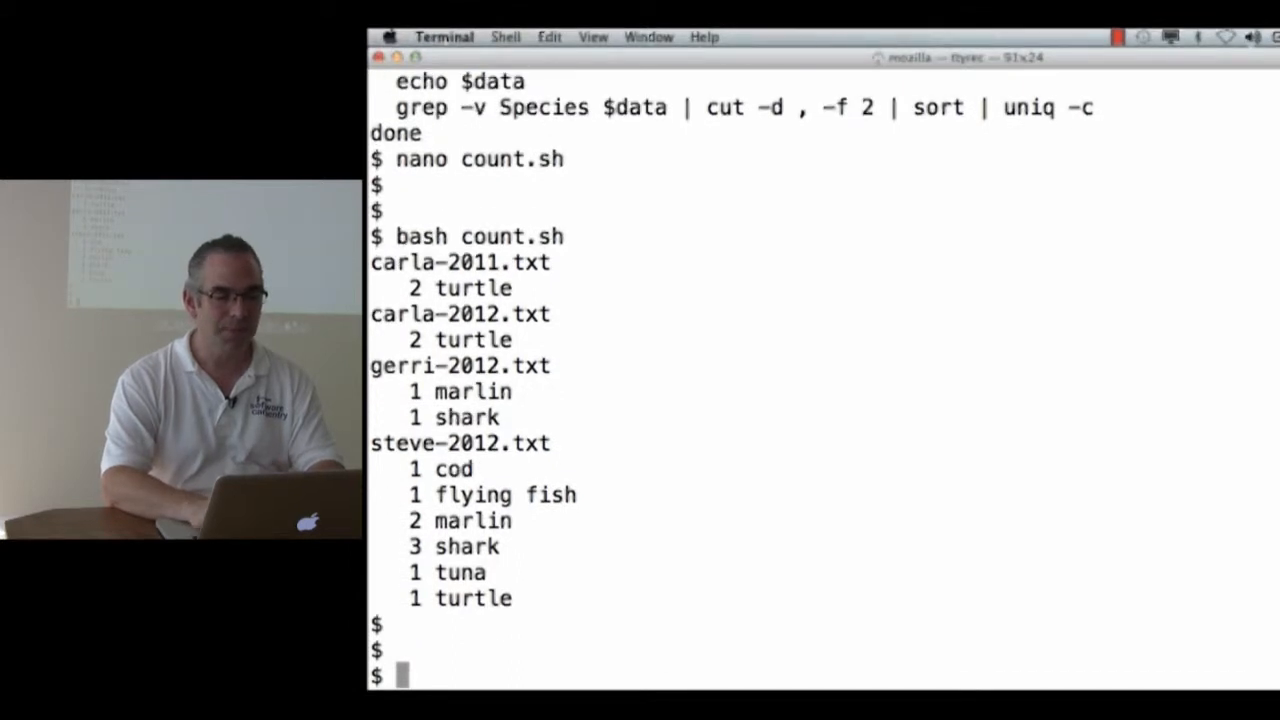
type("bash count.sh")
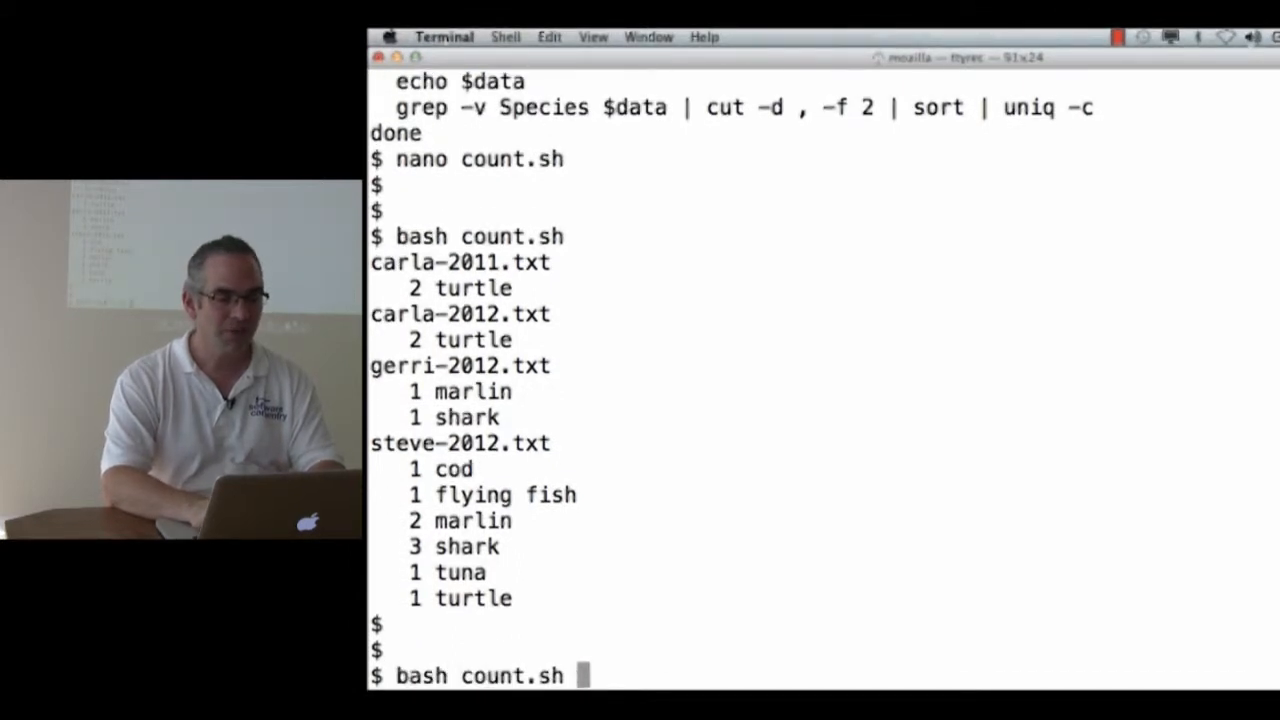
type("|")
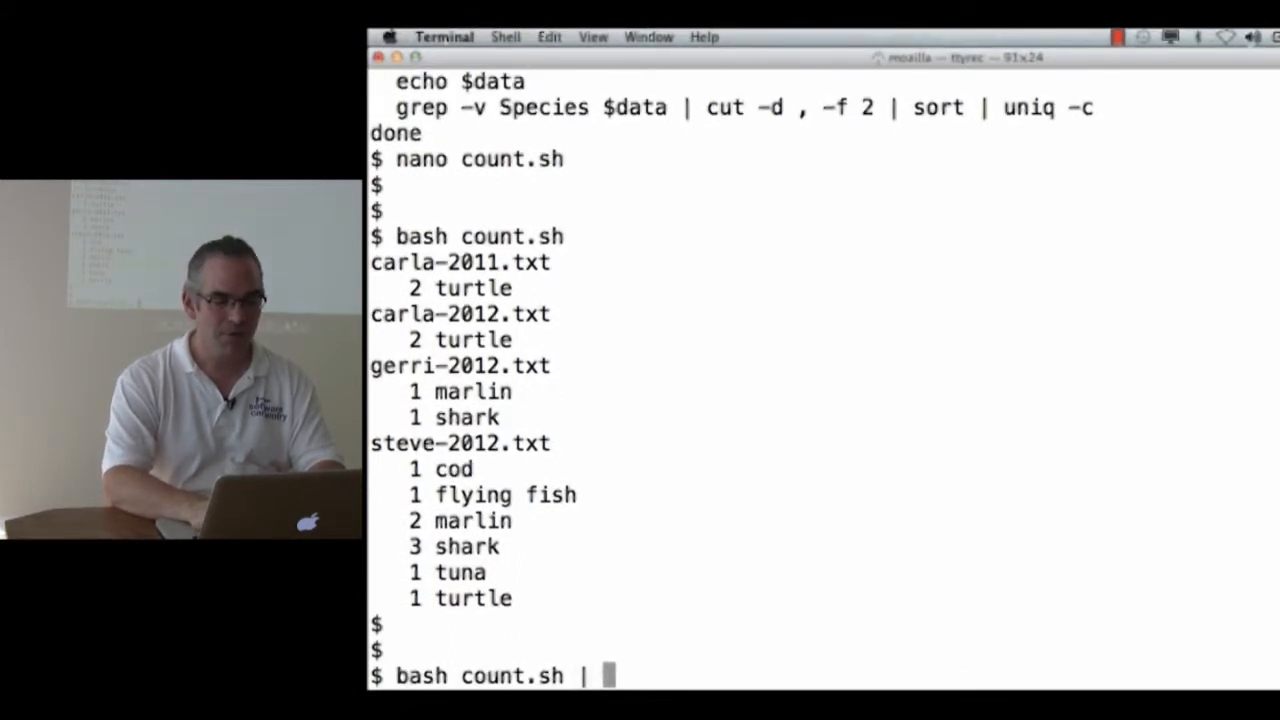
type("grep -v")
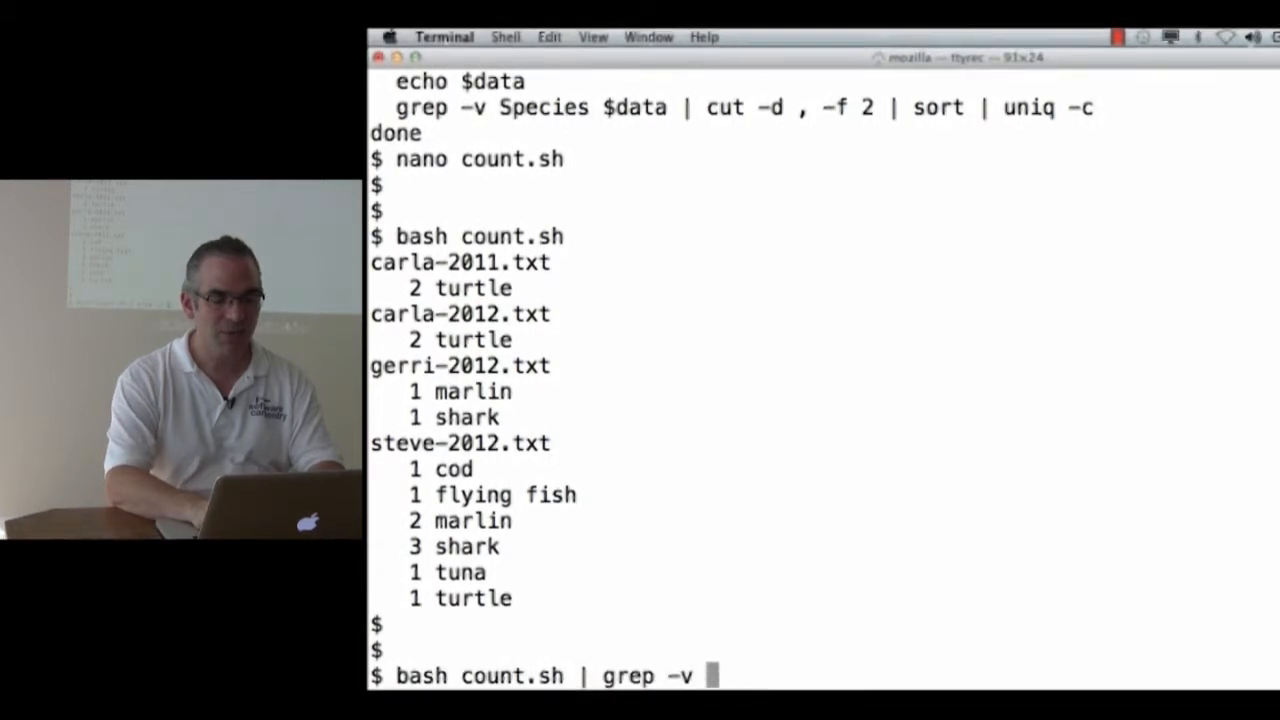
type("txt")
type("bash count.sh")
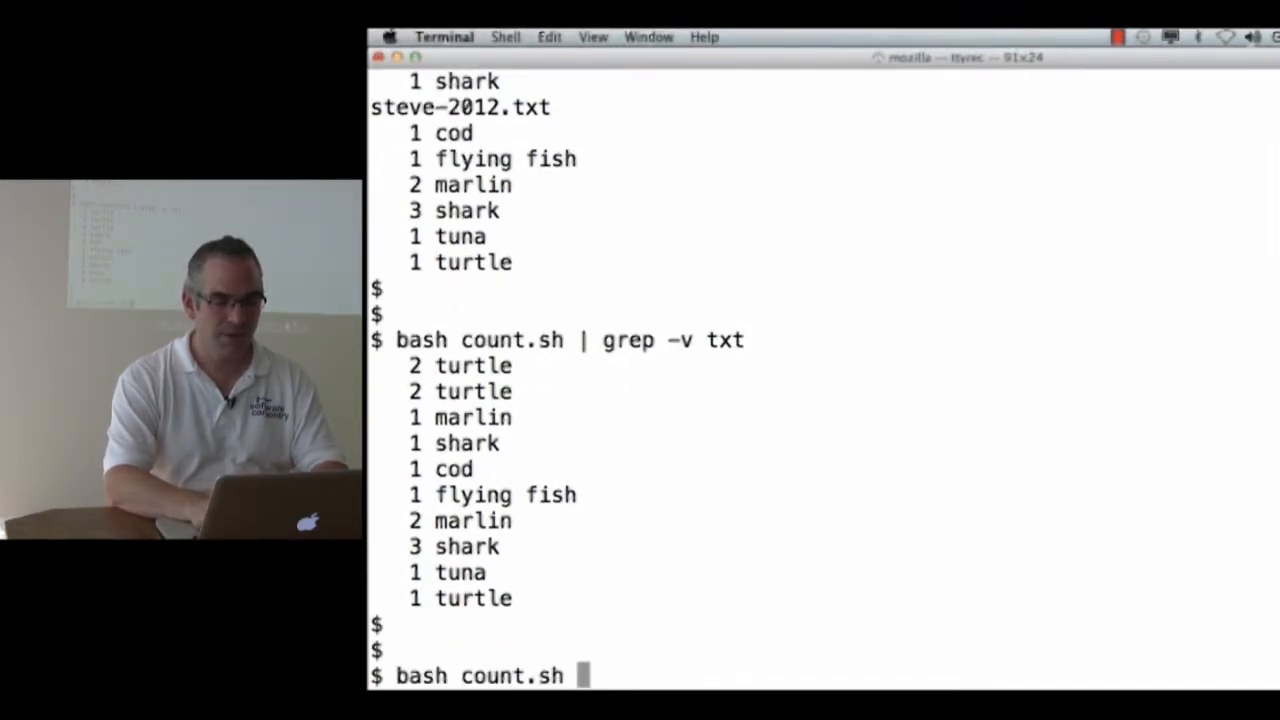
- Redirect count.sh output into unique-counts.txt
type("> unique-count")
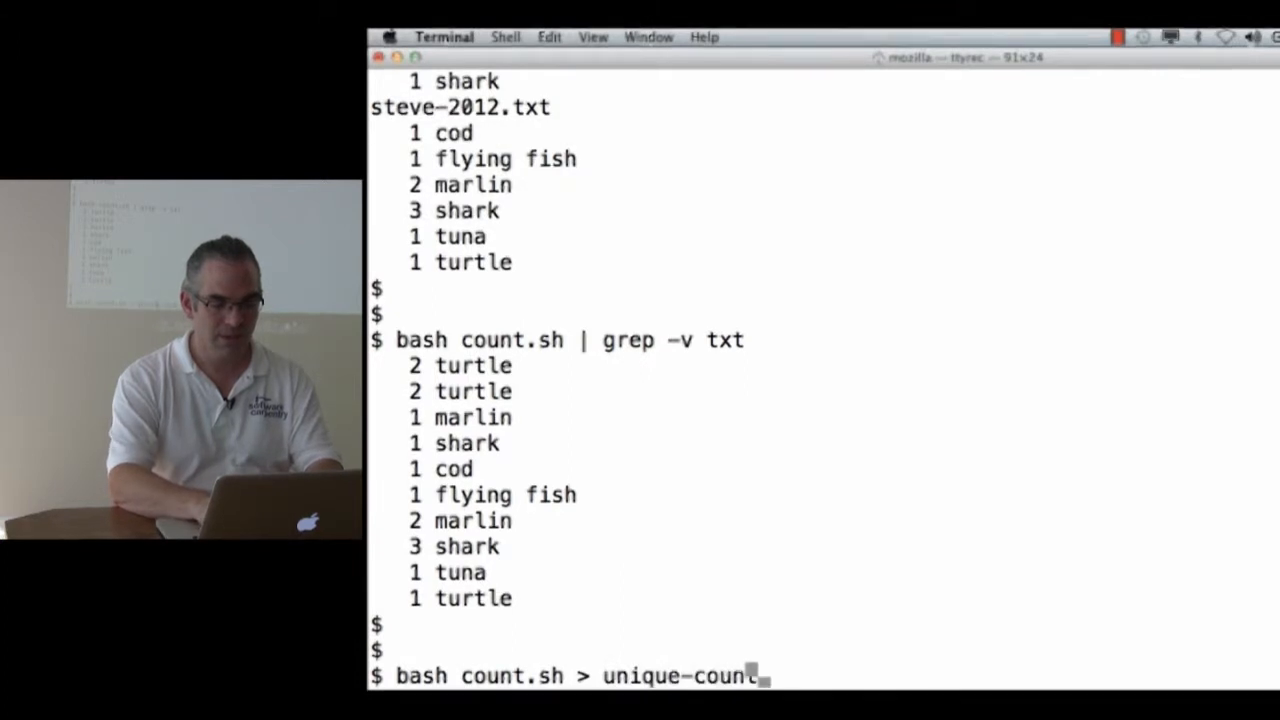
type("s.t")
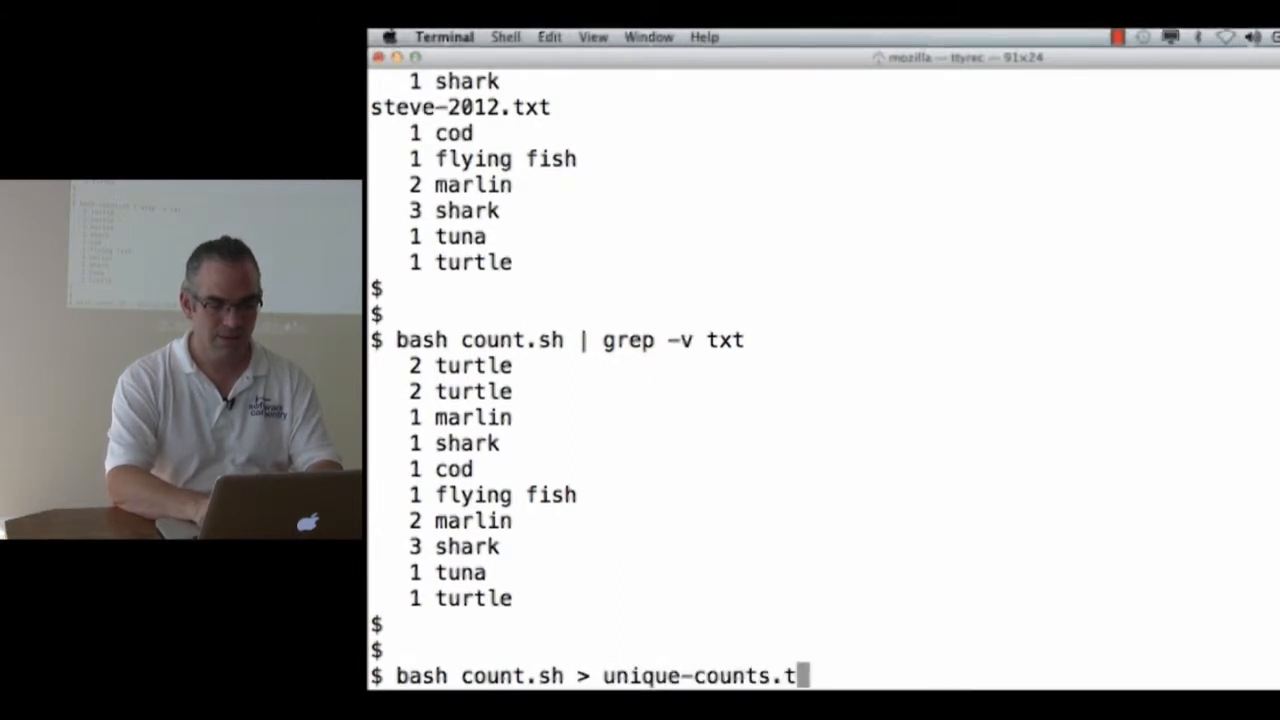
key("Return")
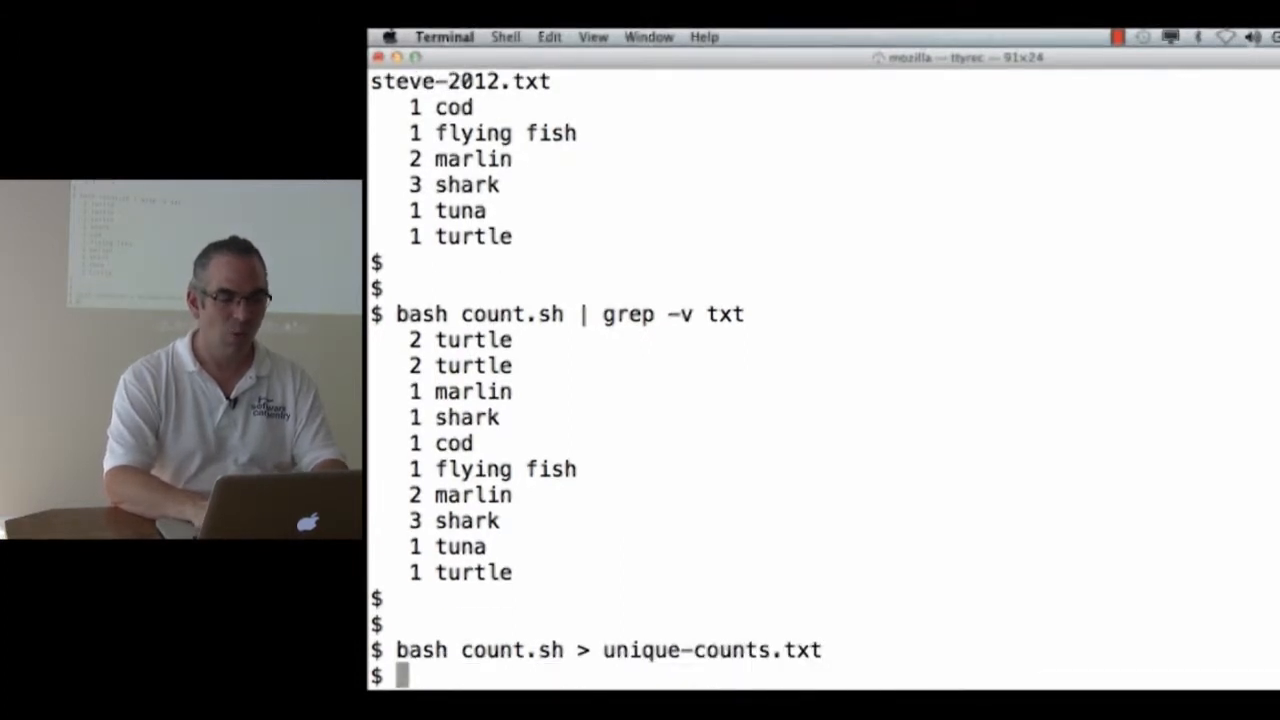
- Rerun bash count.sh | grep -v txt to show only the species counts
type("bash count.sh | grep -v txt")
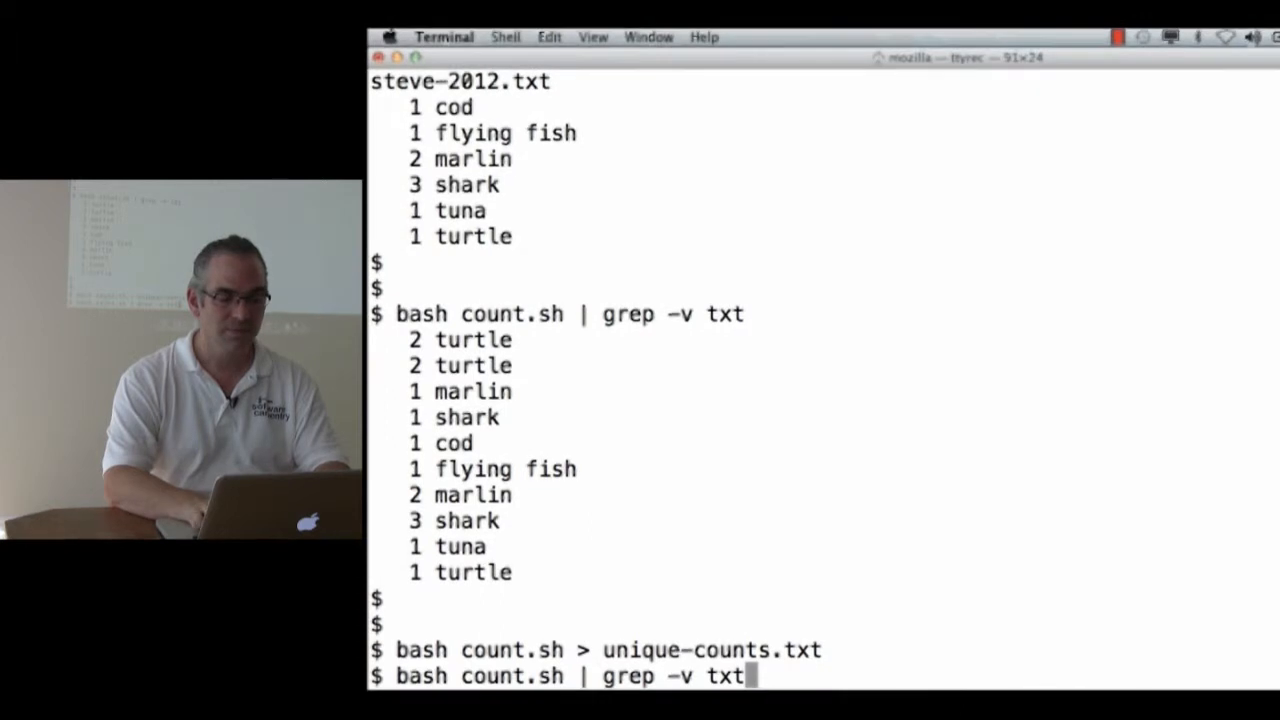
key("Return")
type("ls")
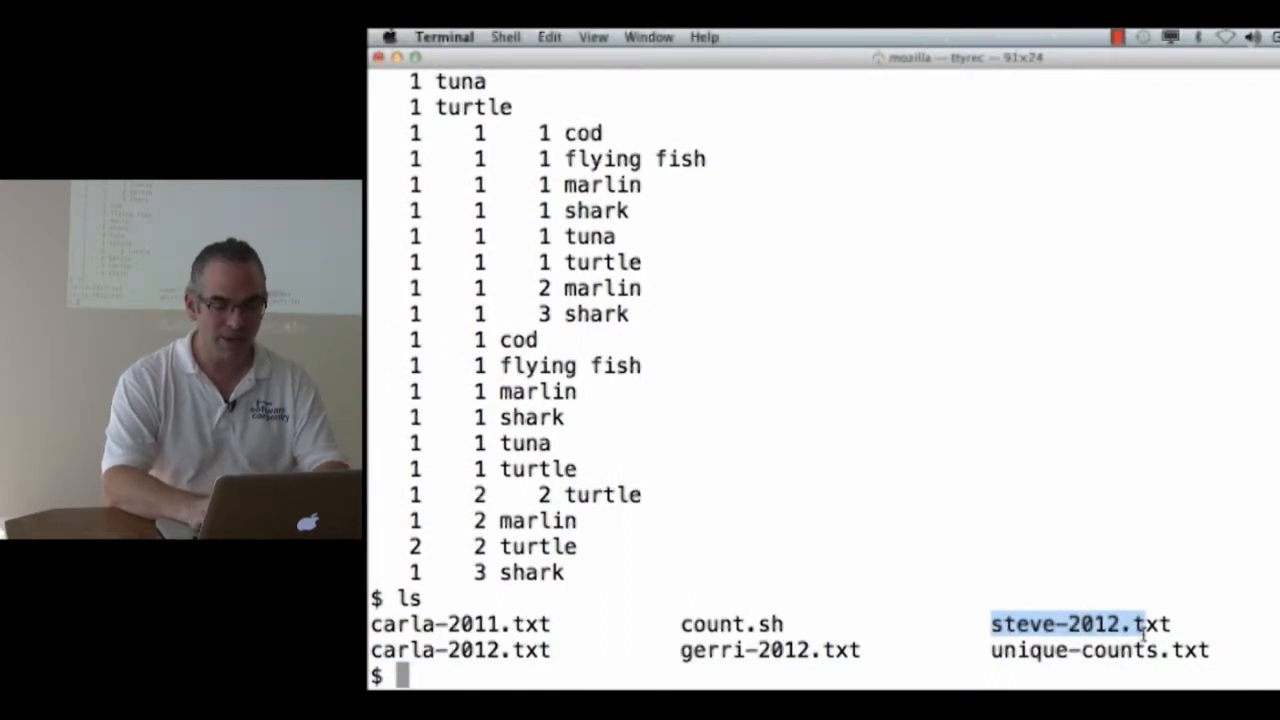
- Create the data directory and move the *-*.txt data files into it
type("mkdir data")
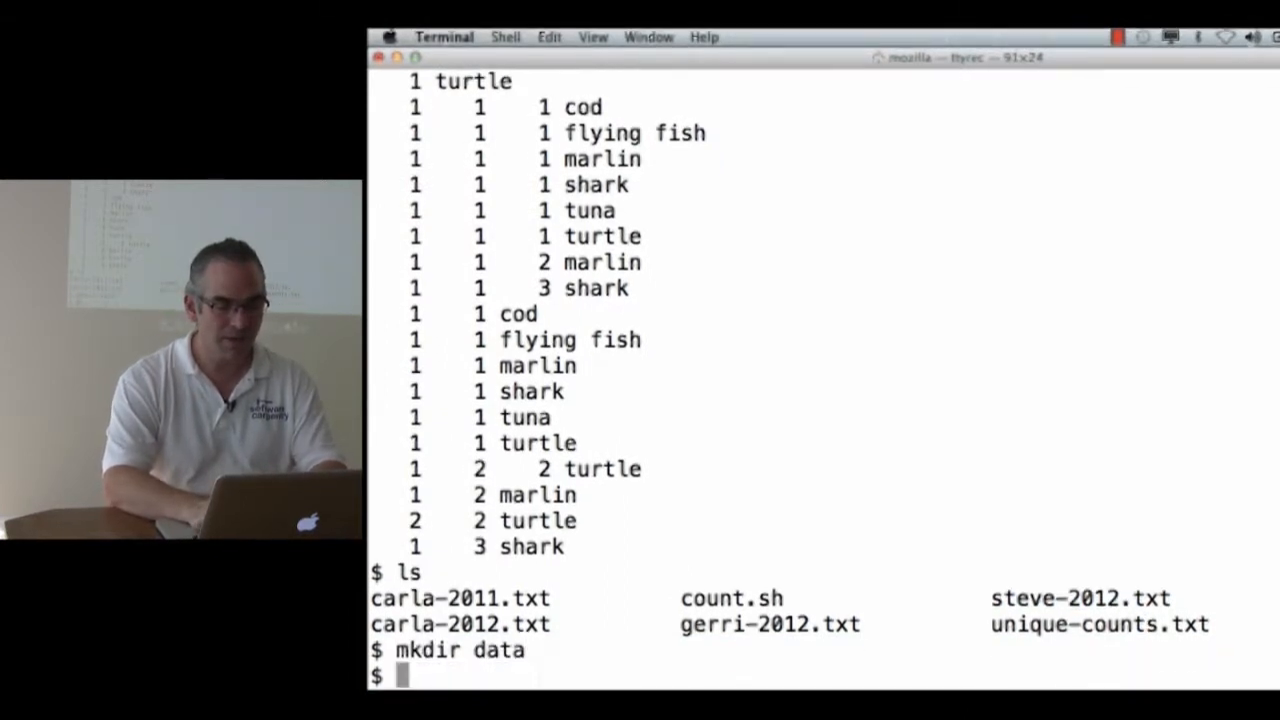
type("mv")
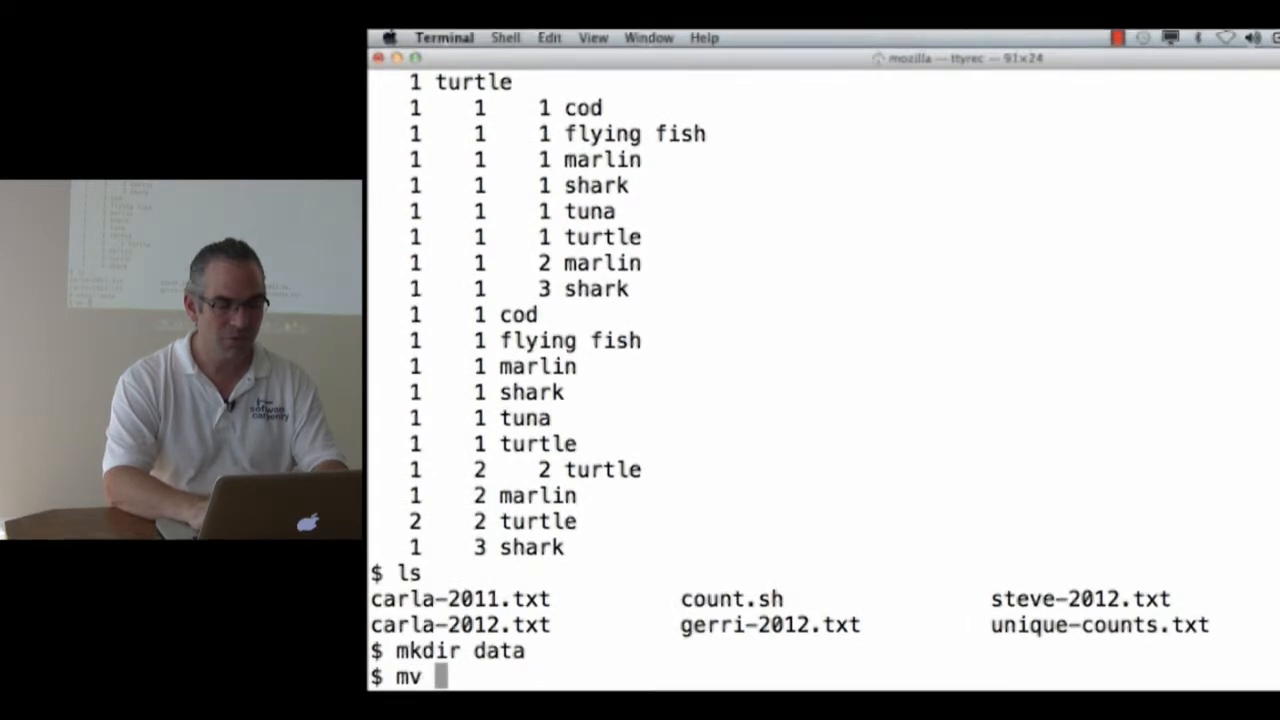
key("Return")
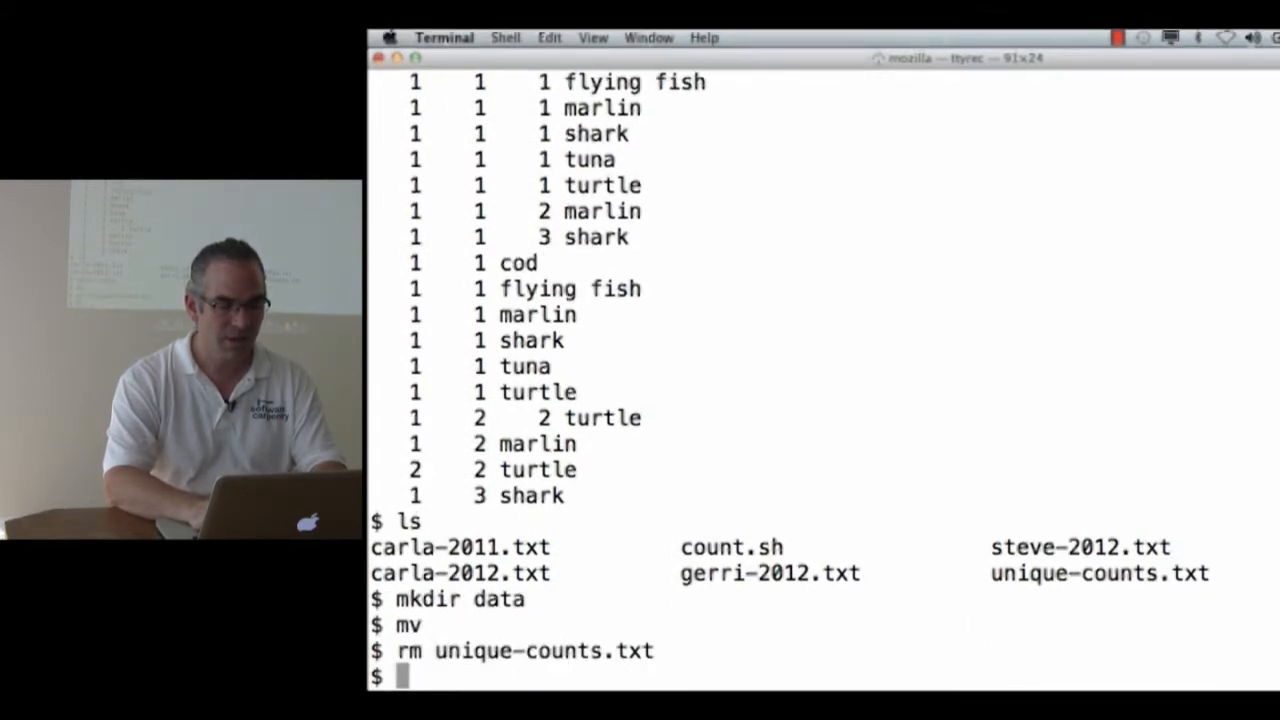
type("mv *")
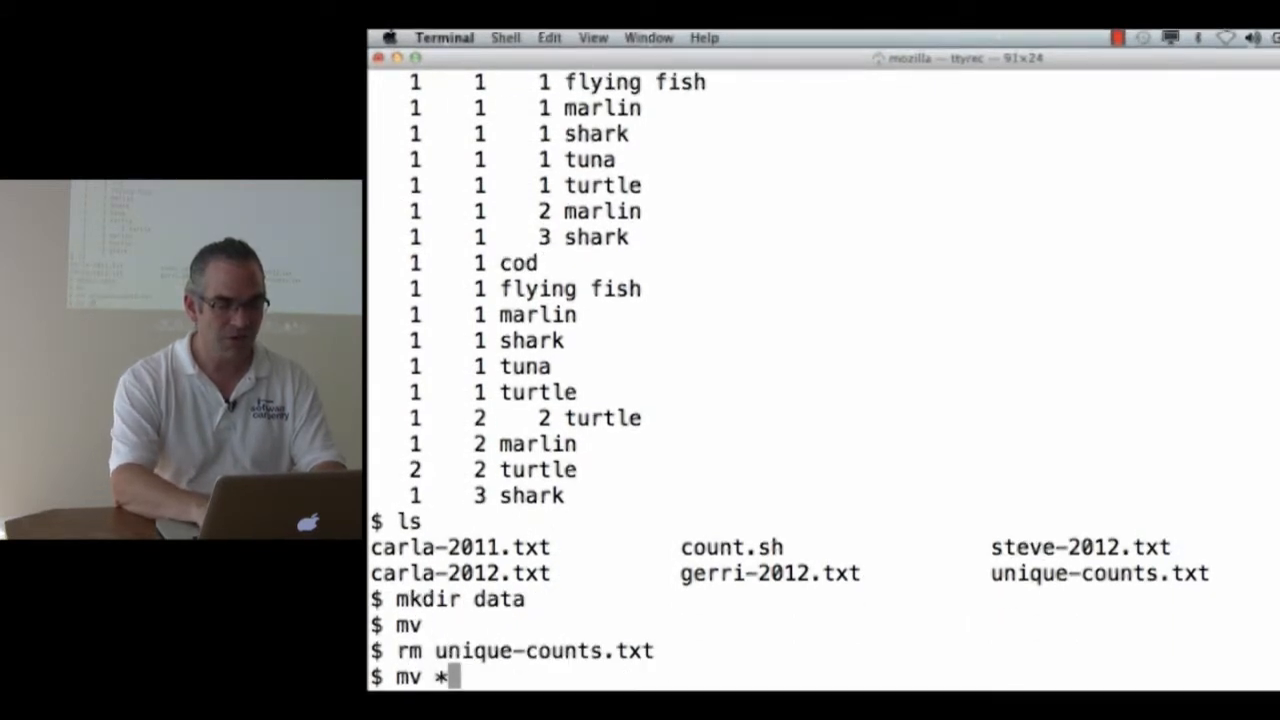
type("-*.txt data")
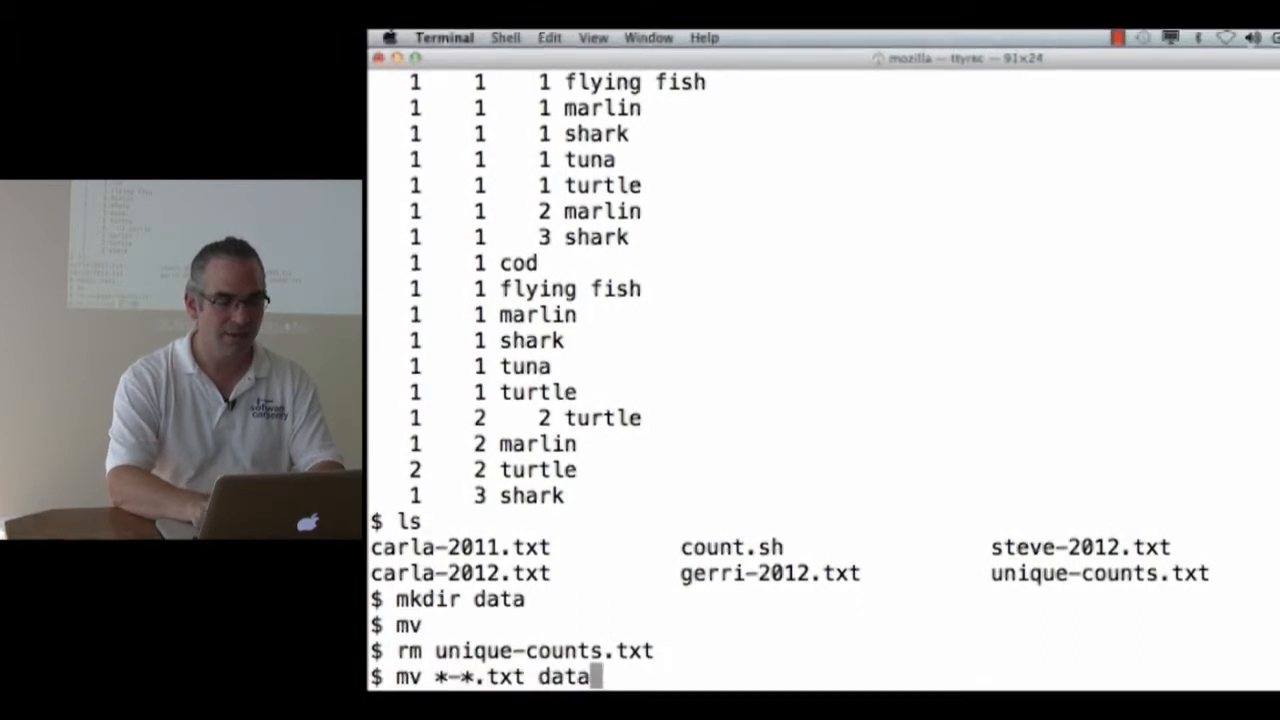
key("Return")
type("ls")
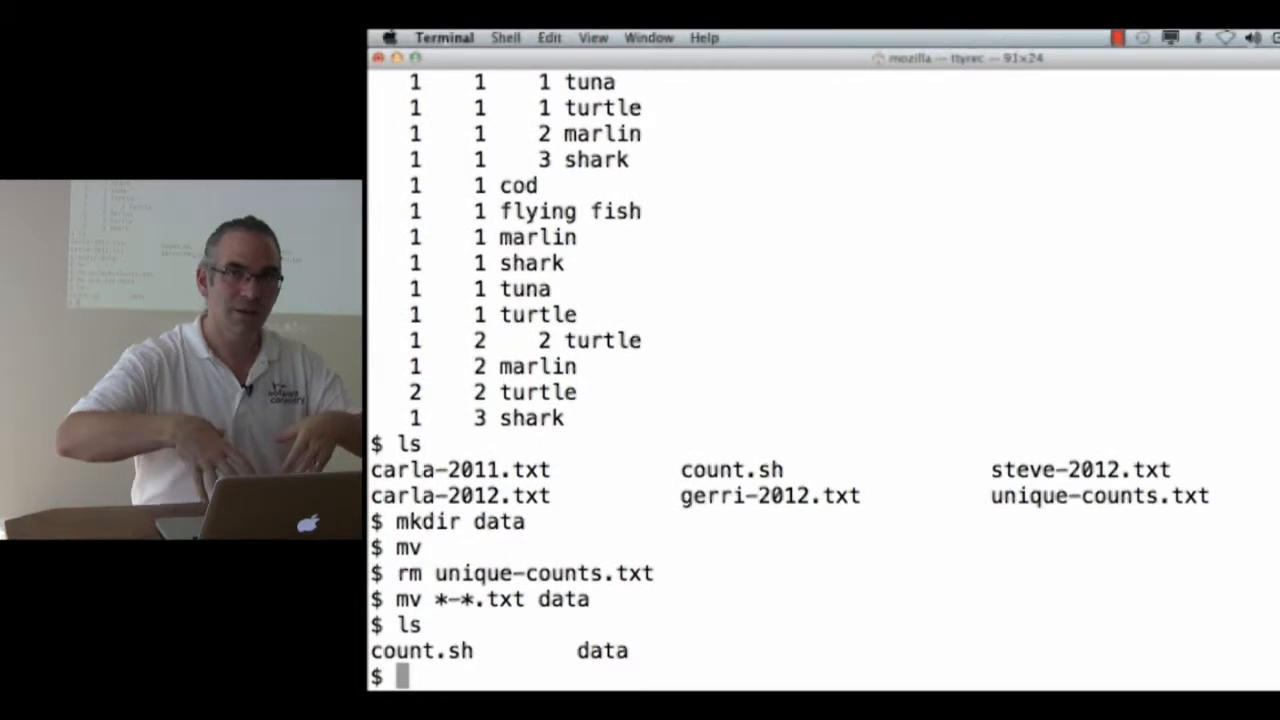
- List the contents of data, then reopen count.sh in nano
type("l da")
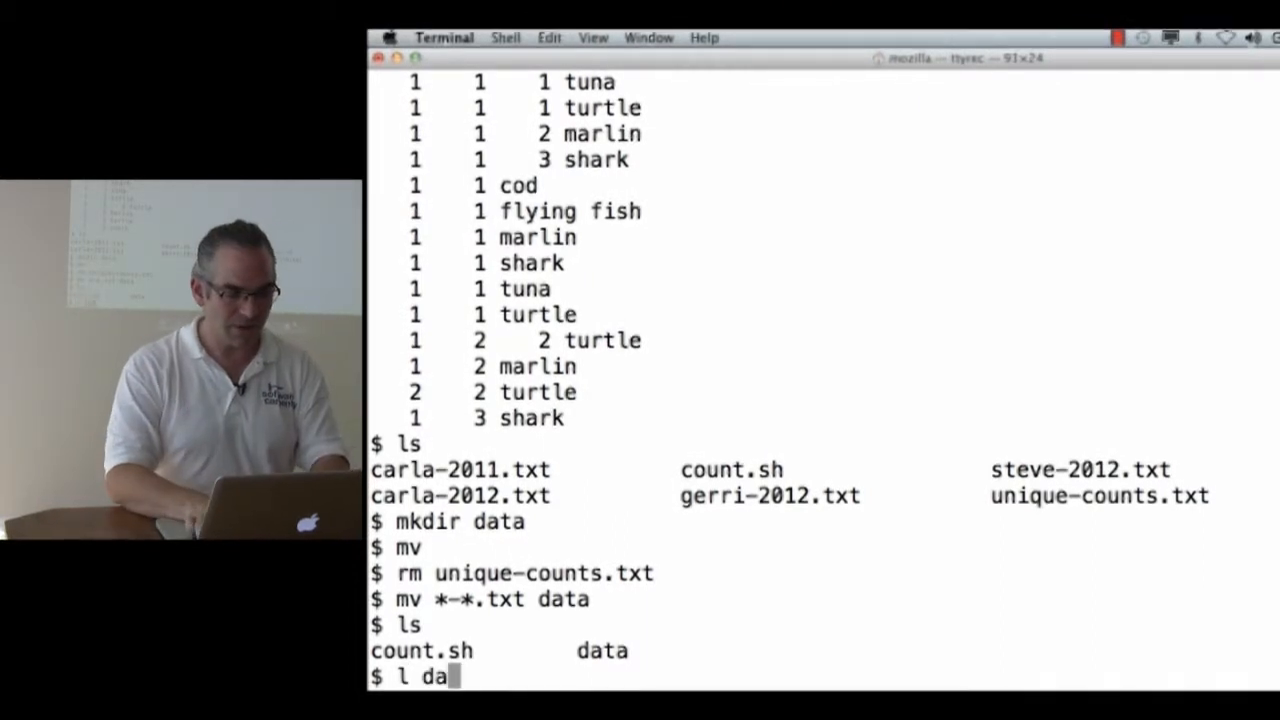
key("Return")
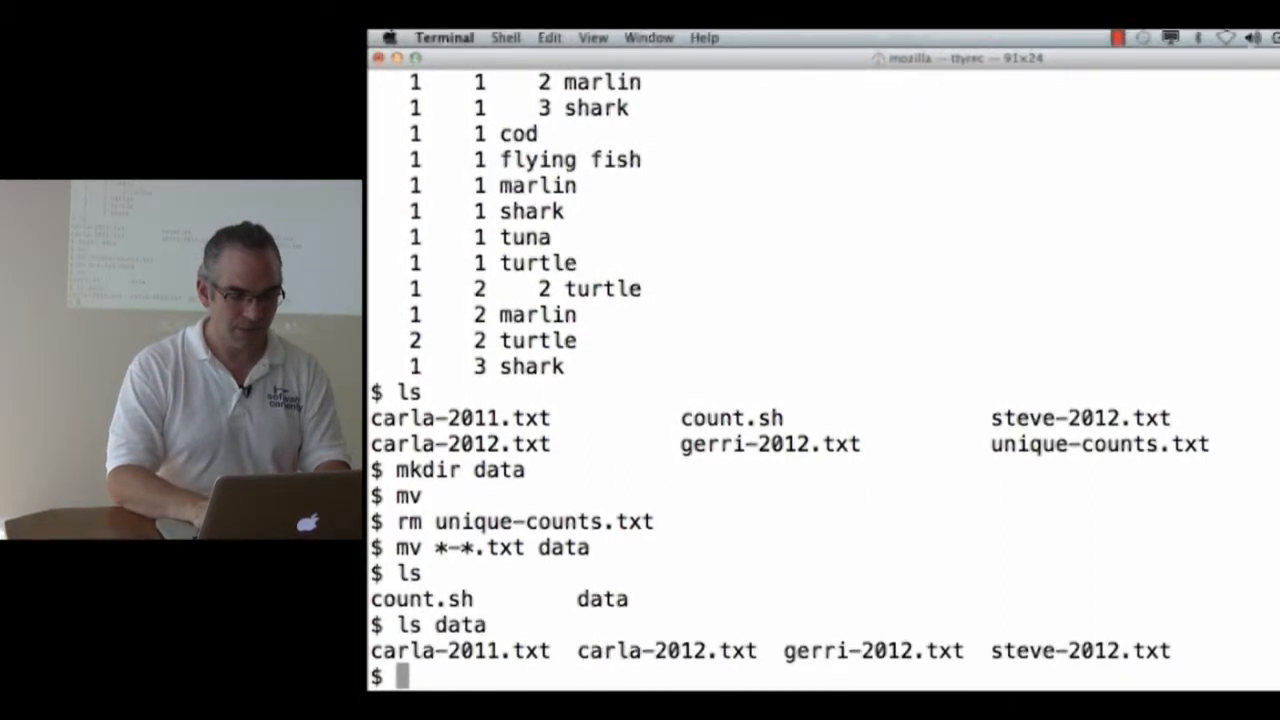
type("nano count.sh")
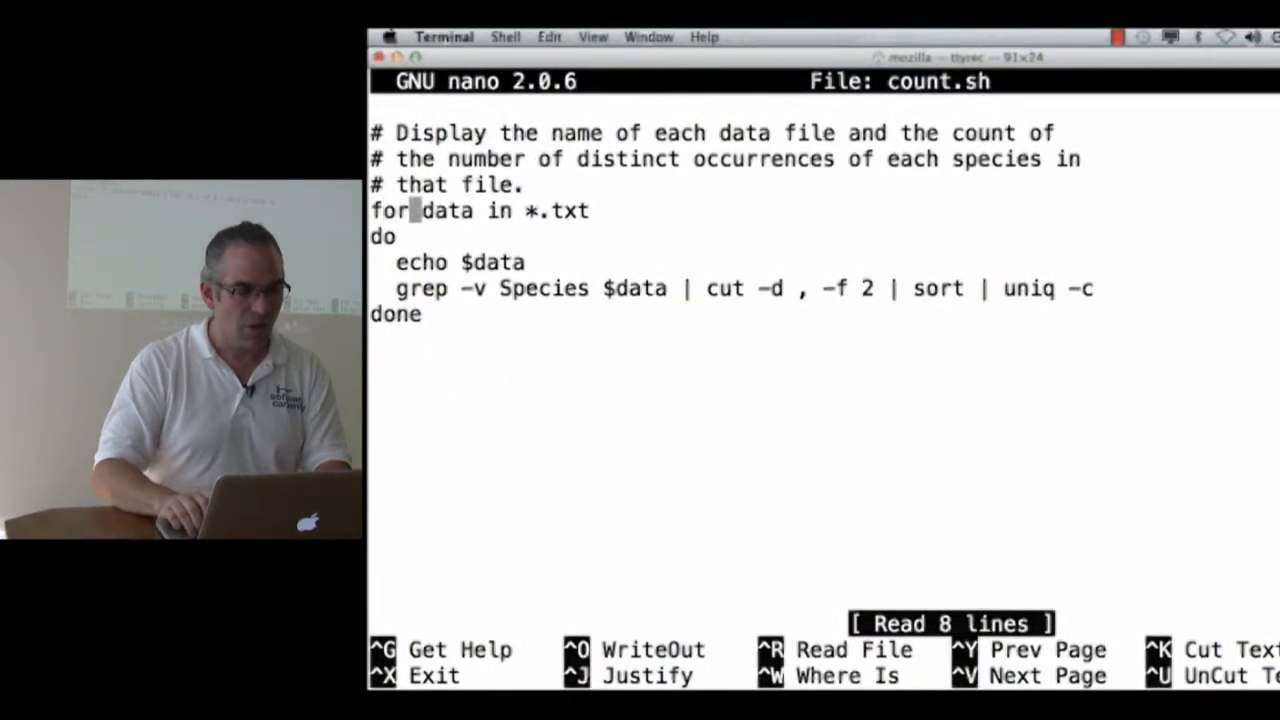
- Change the loop pattern to data/*.txt and rename $data to $filename throughout, then save
type("data")
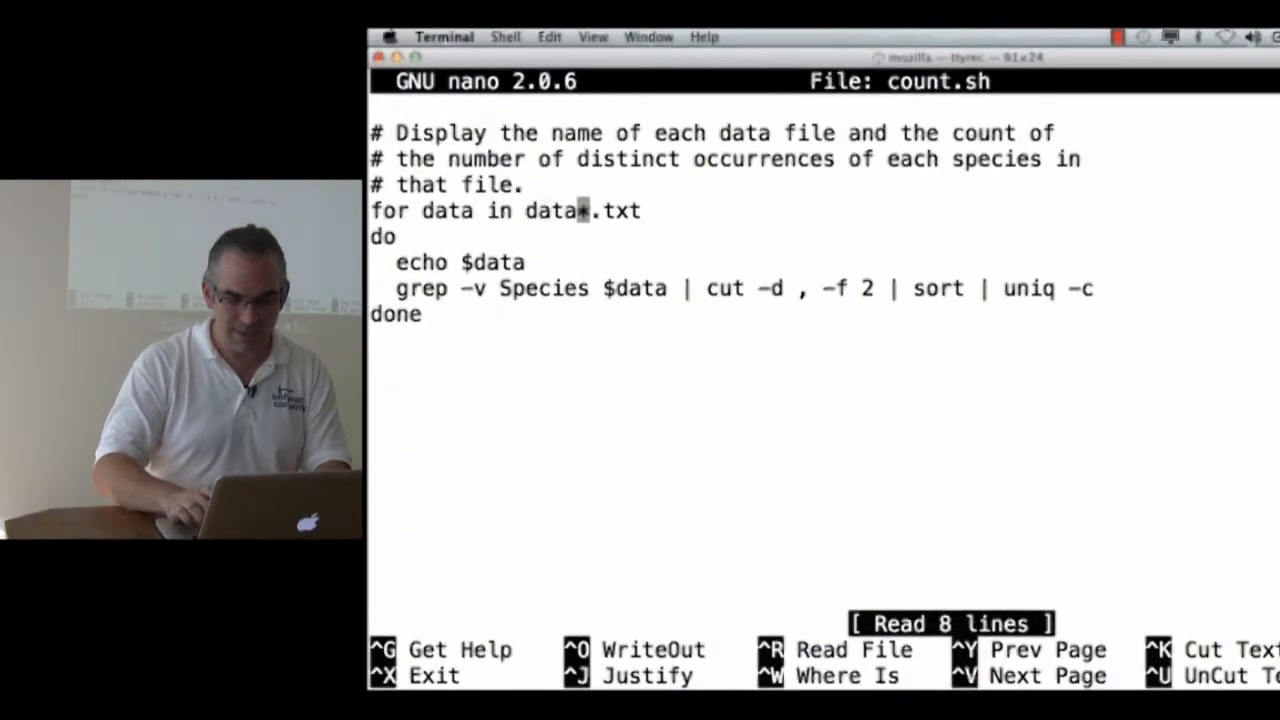
type("/")
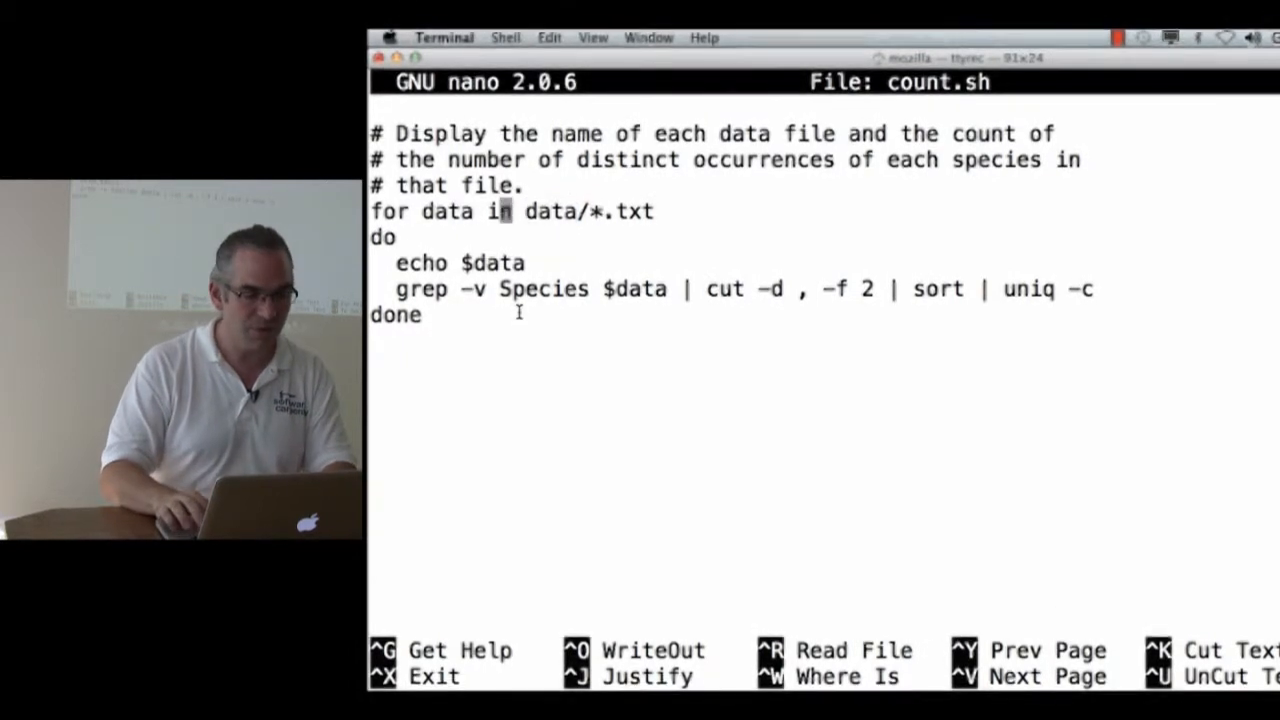
type("filename")
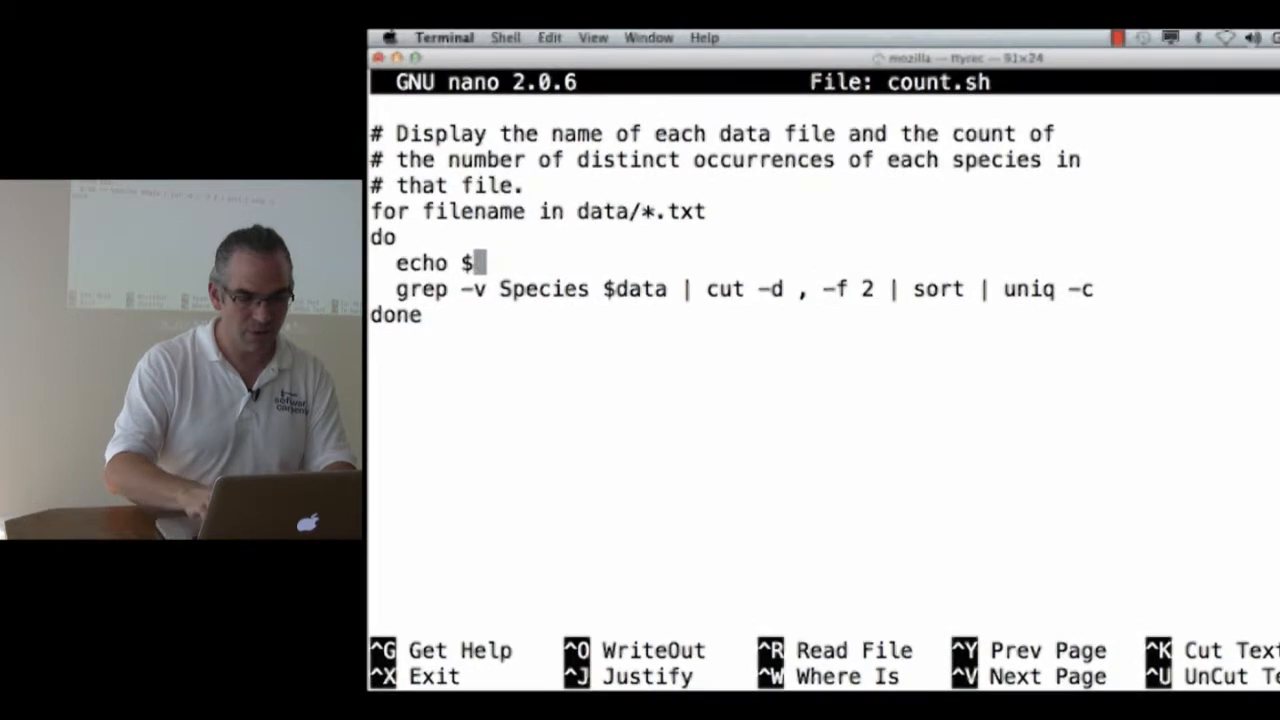
type("filename")
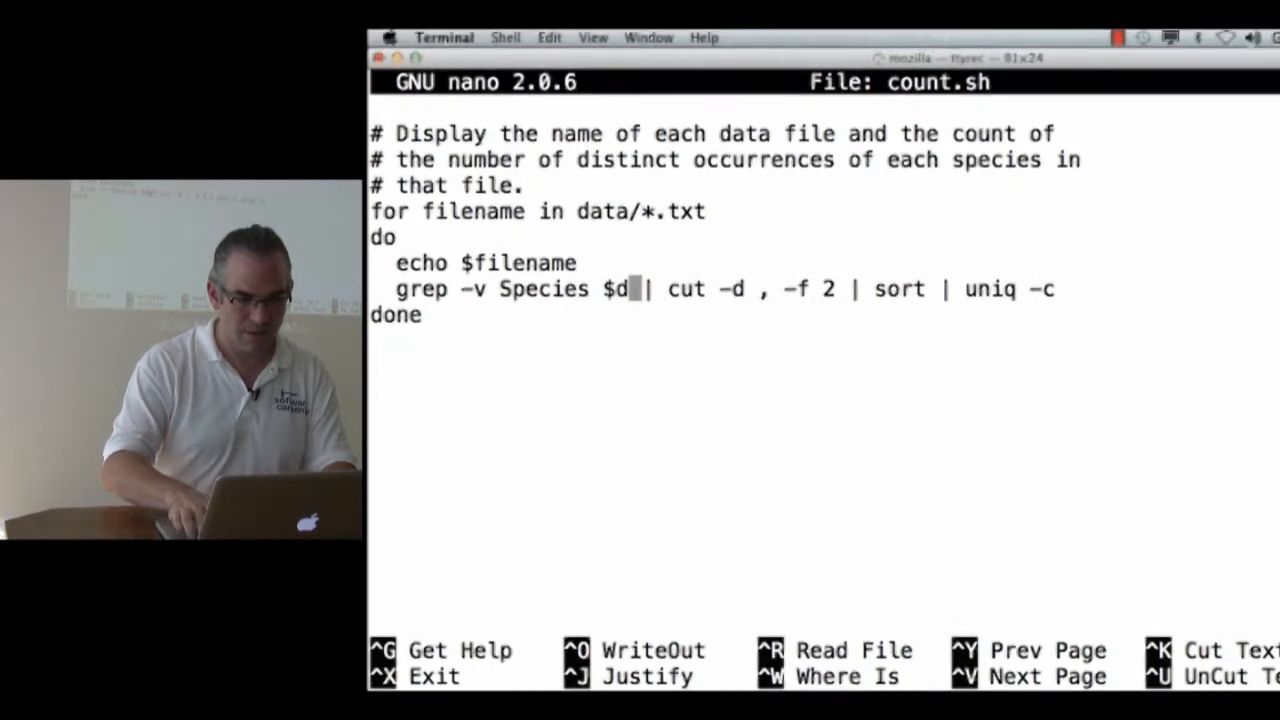
type("ilename")
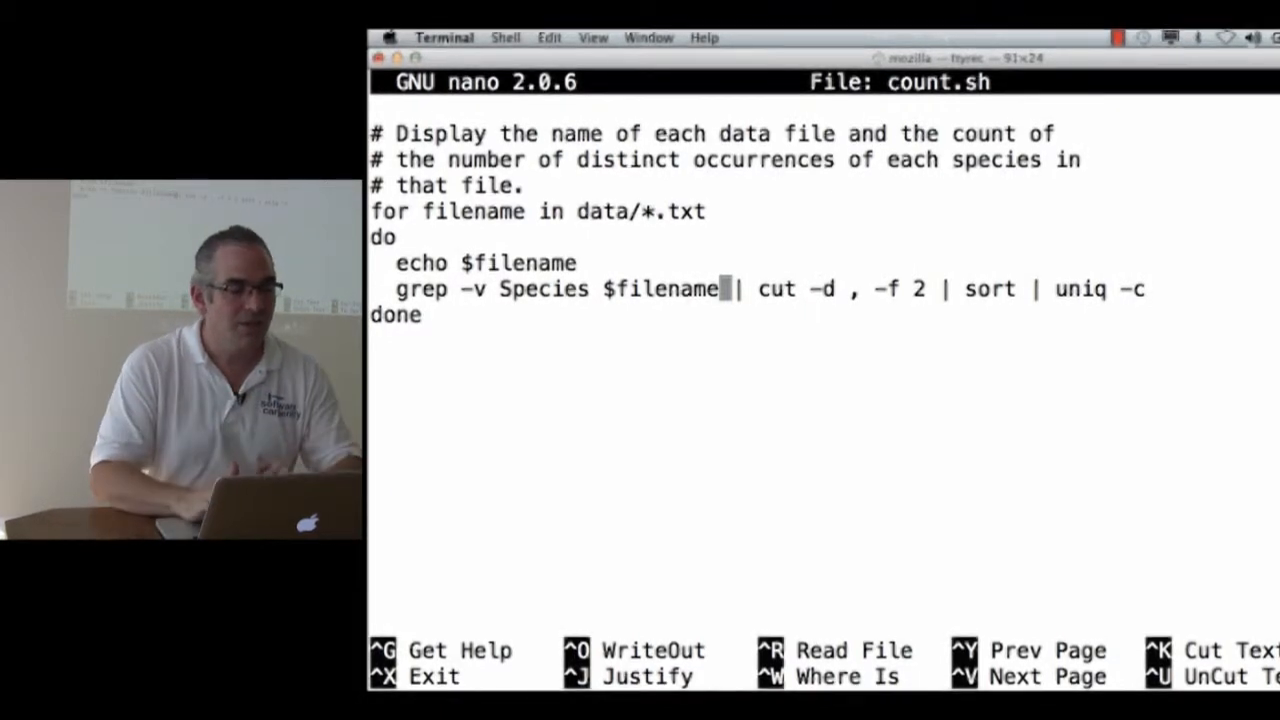
double_click(472, 212)
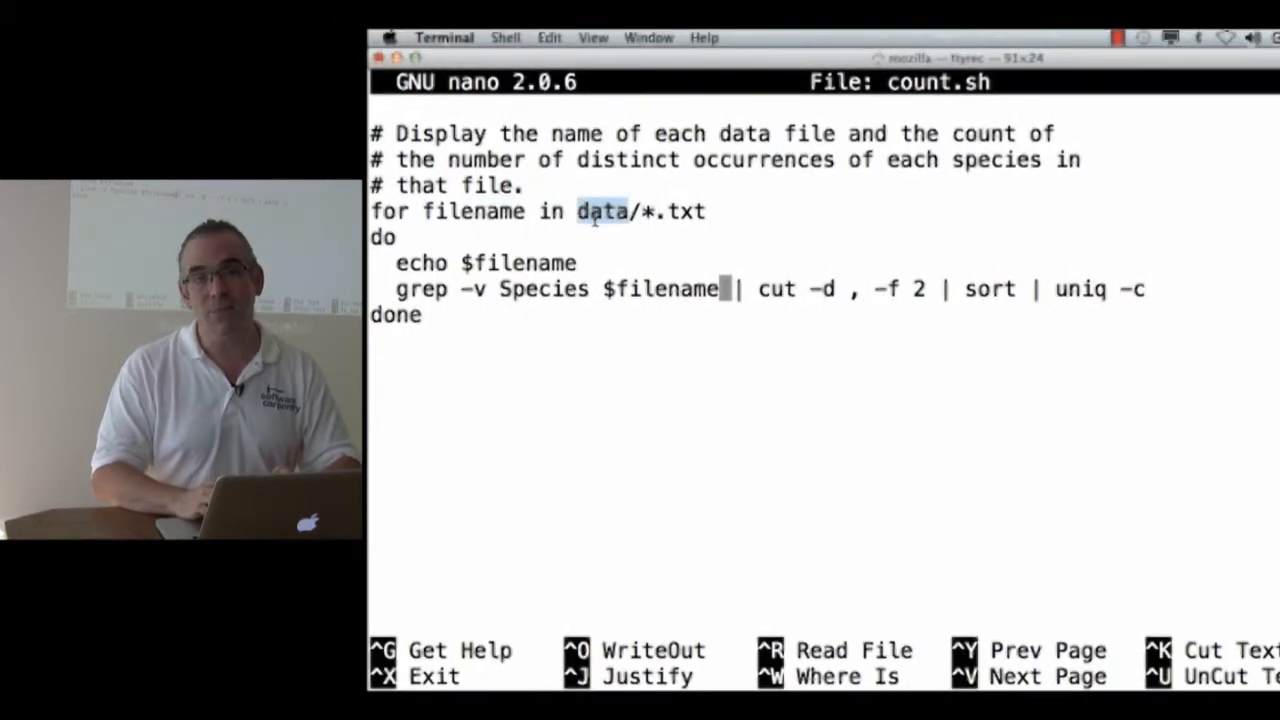
key("ctrl+o")
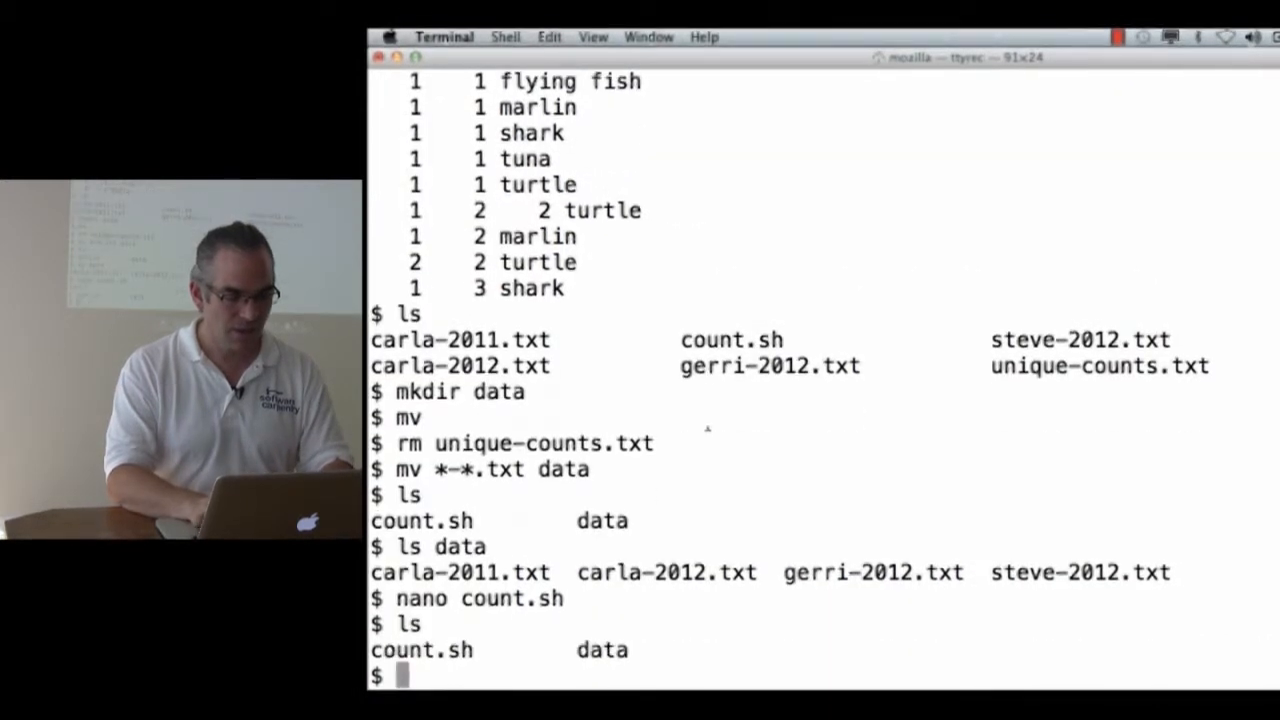
- Run count.sh, then rerun it with output redirected into count-output.txt
type("bash count.sh")
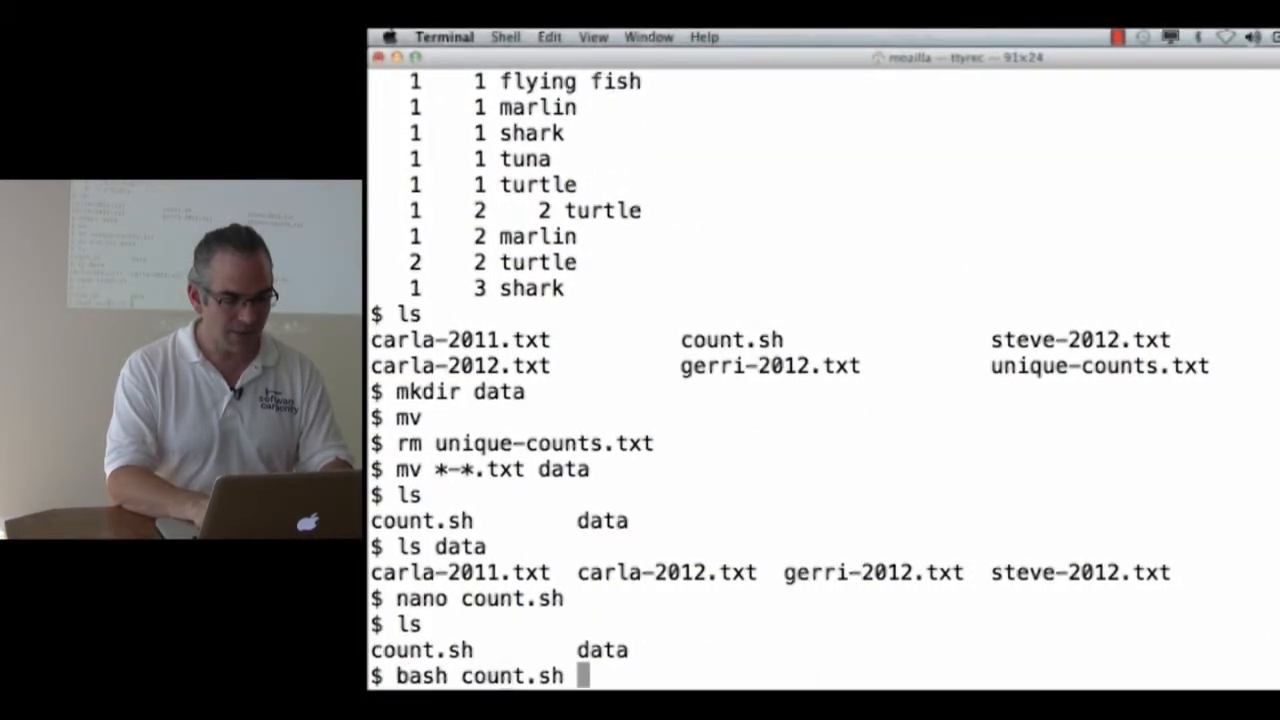
key("Return")
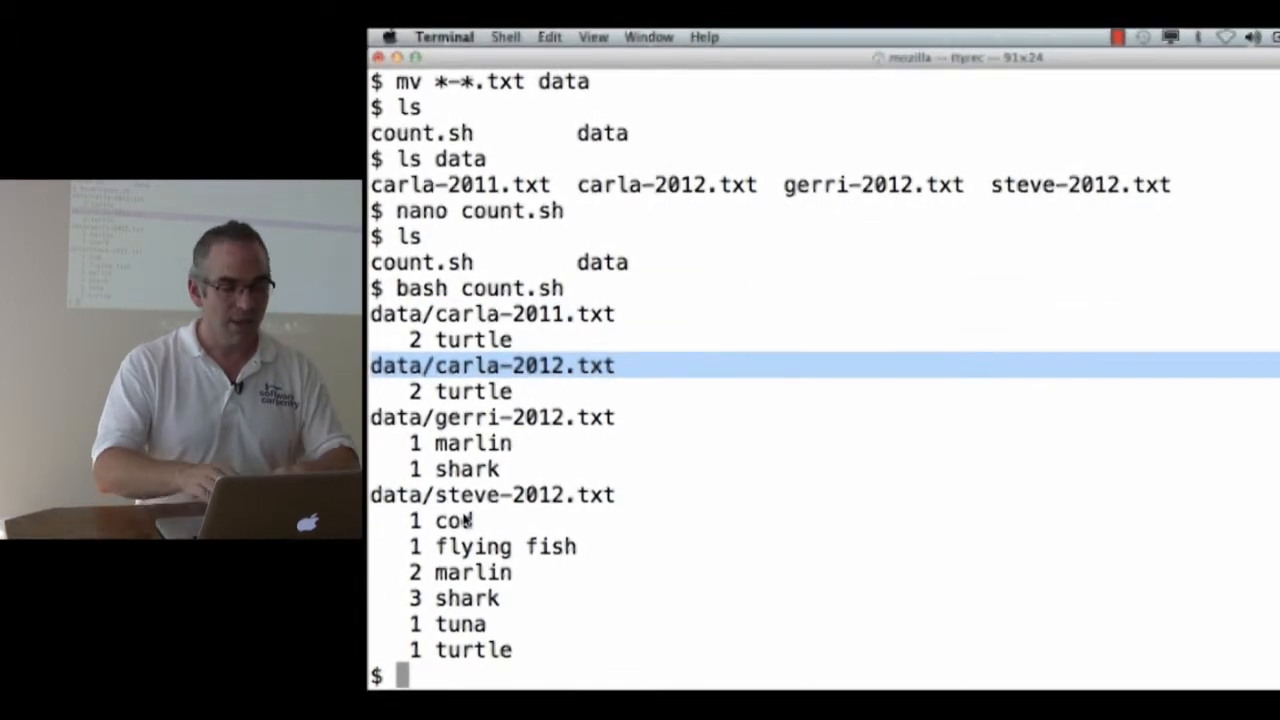
type("bash count.sh >")
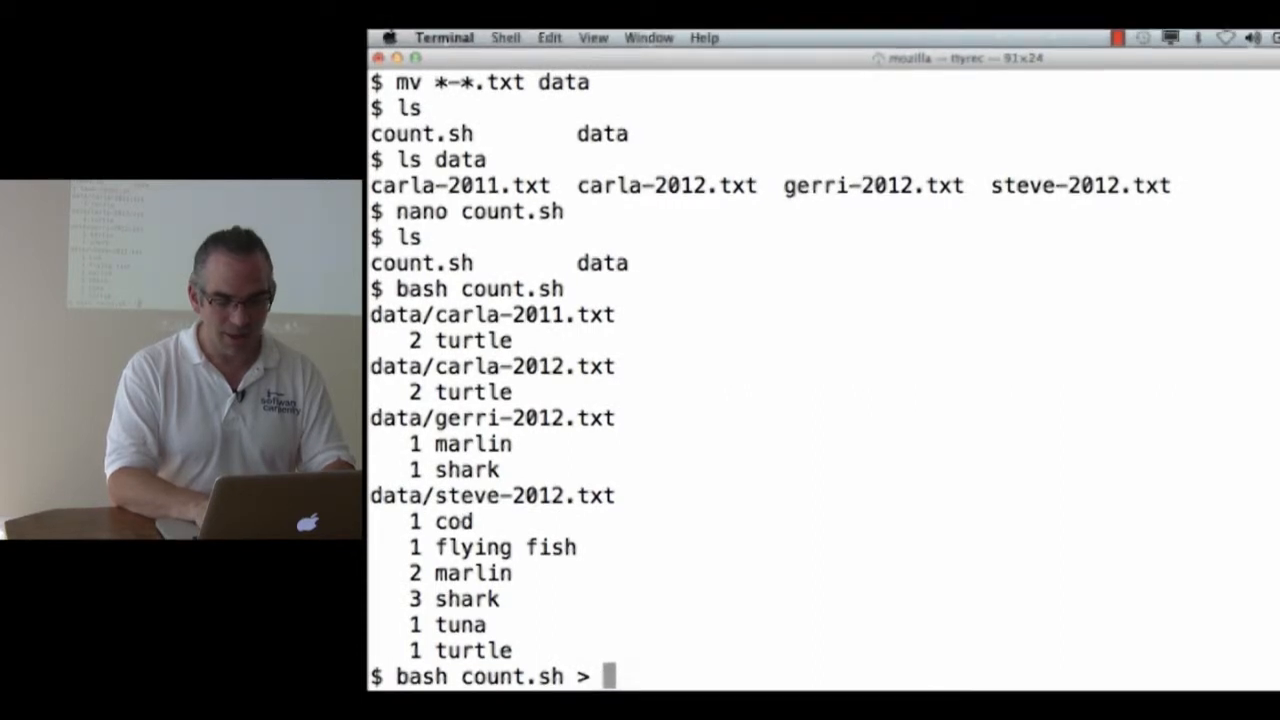
type("count-output.t")
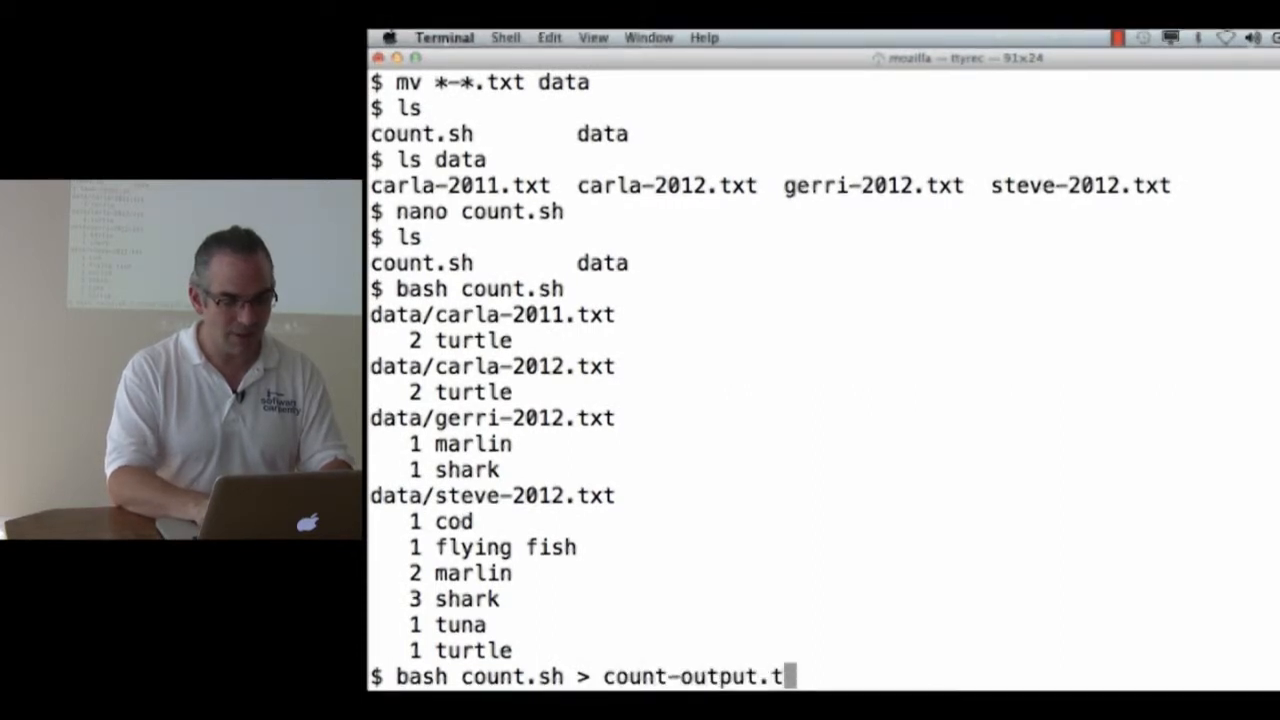
key("Return")
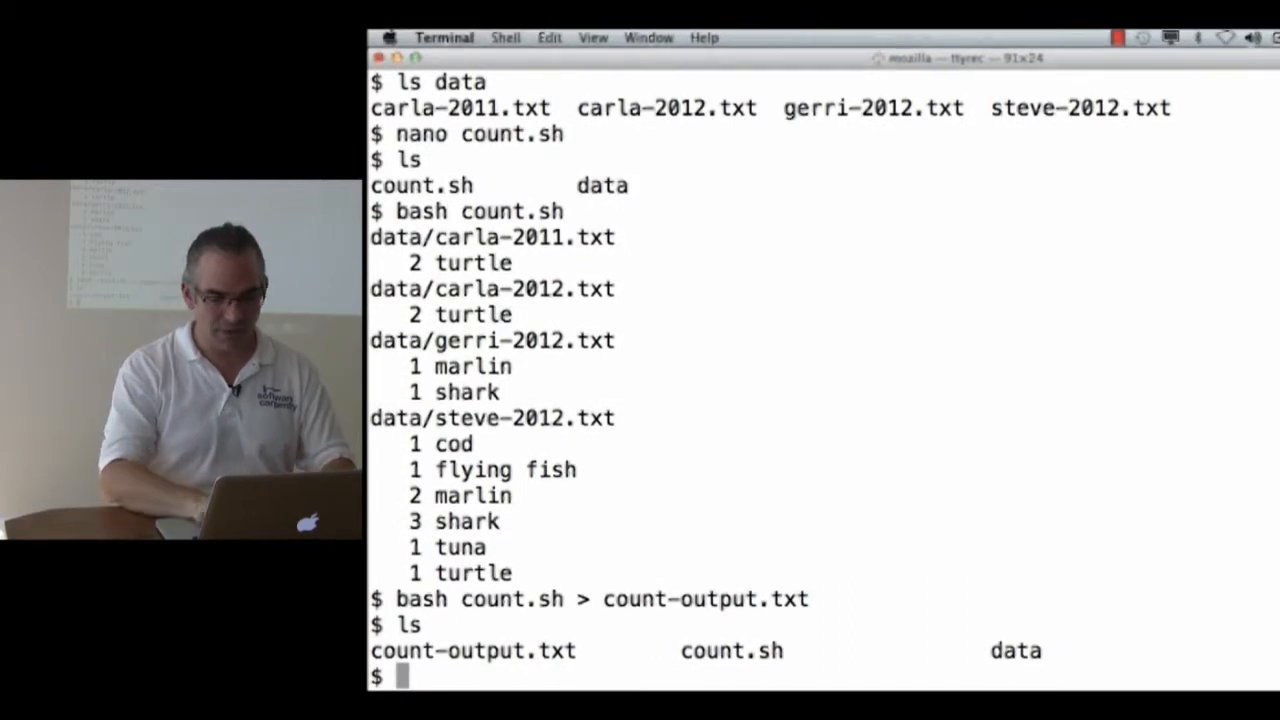
- Run bash count.sh once more to display the per-file species counts
type("bash count.sh")
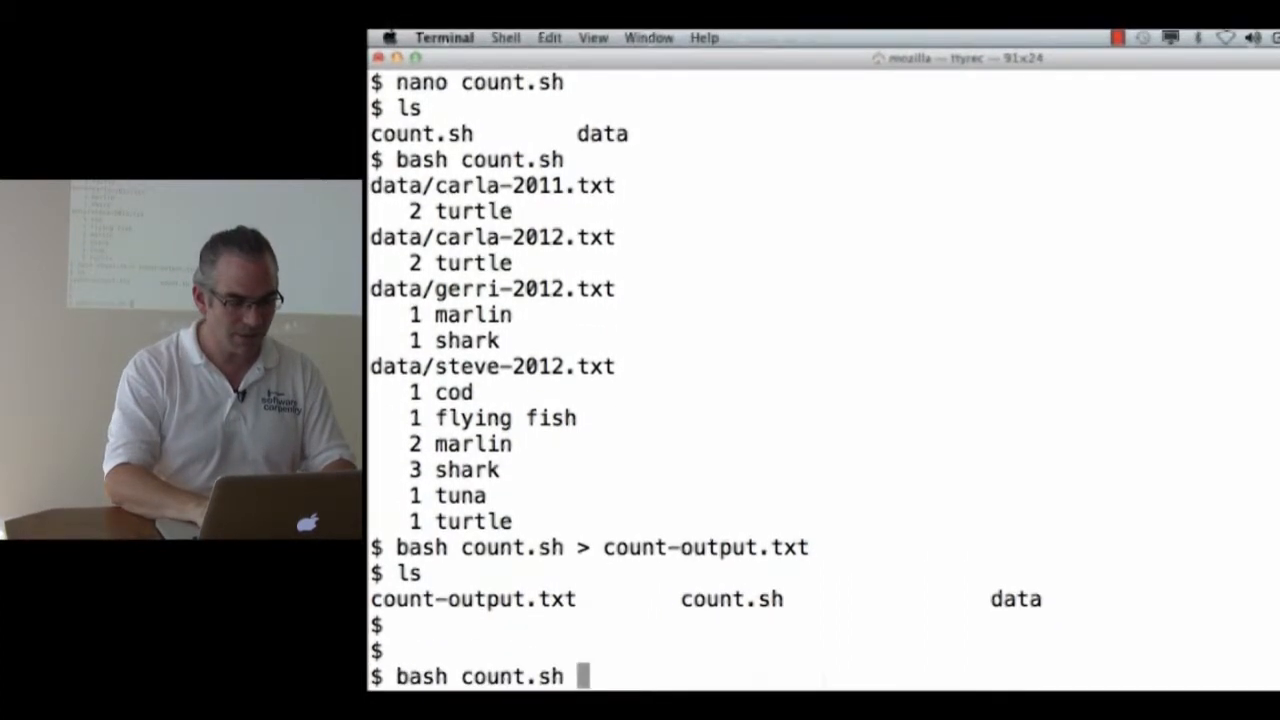
key("Return")
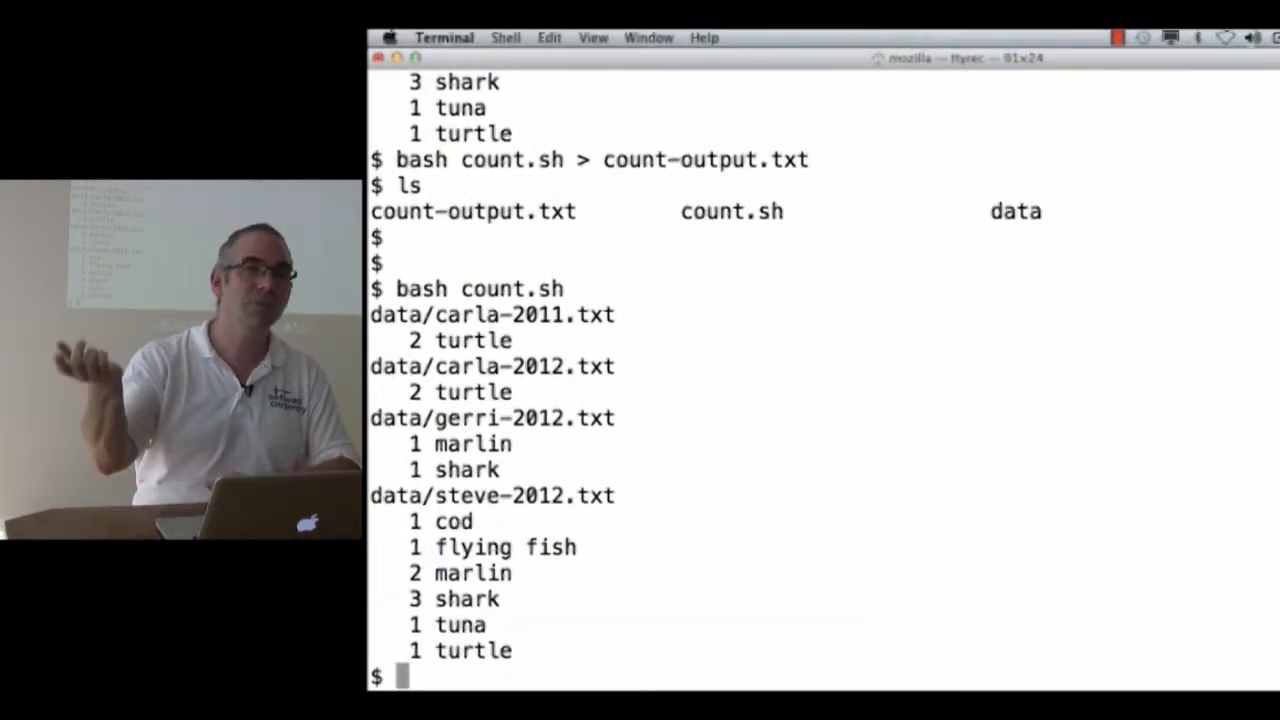